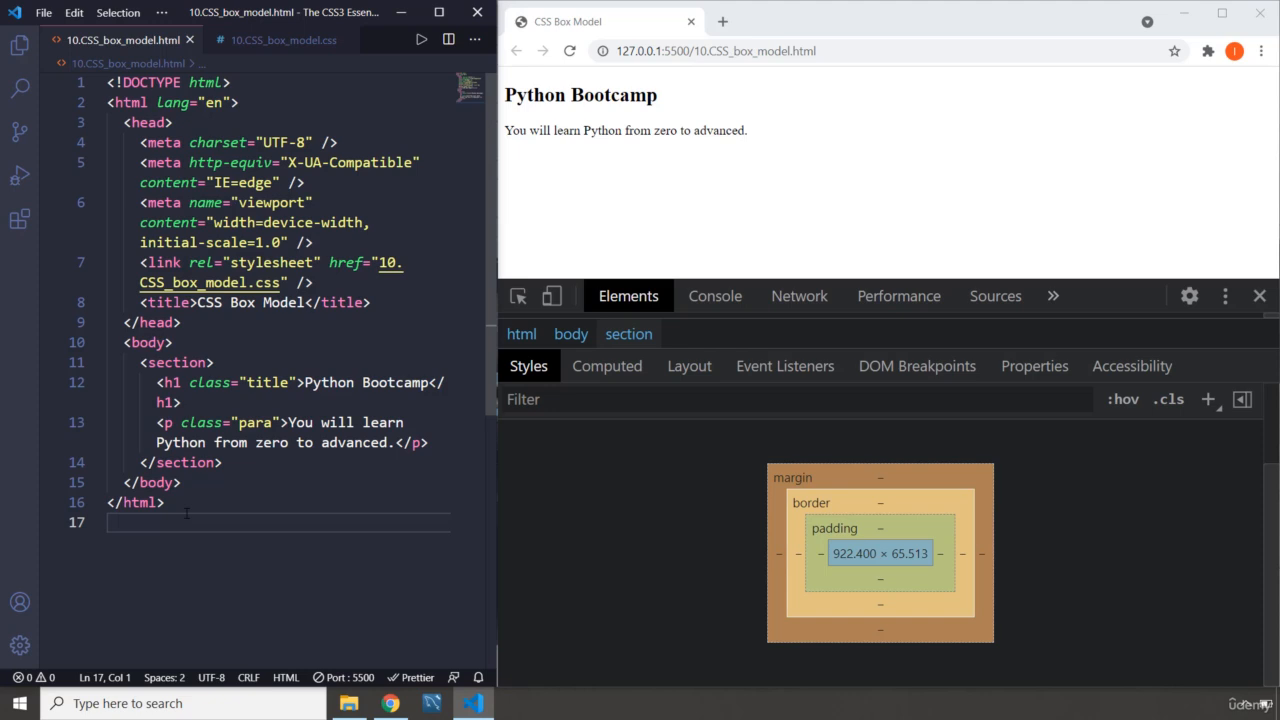
# Switch to the empty 10.CSS_box_model.css stylesheet tab.
pyautogui.click(285, 40)
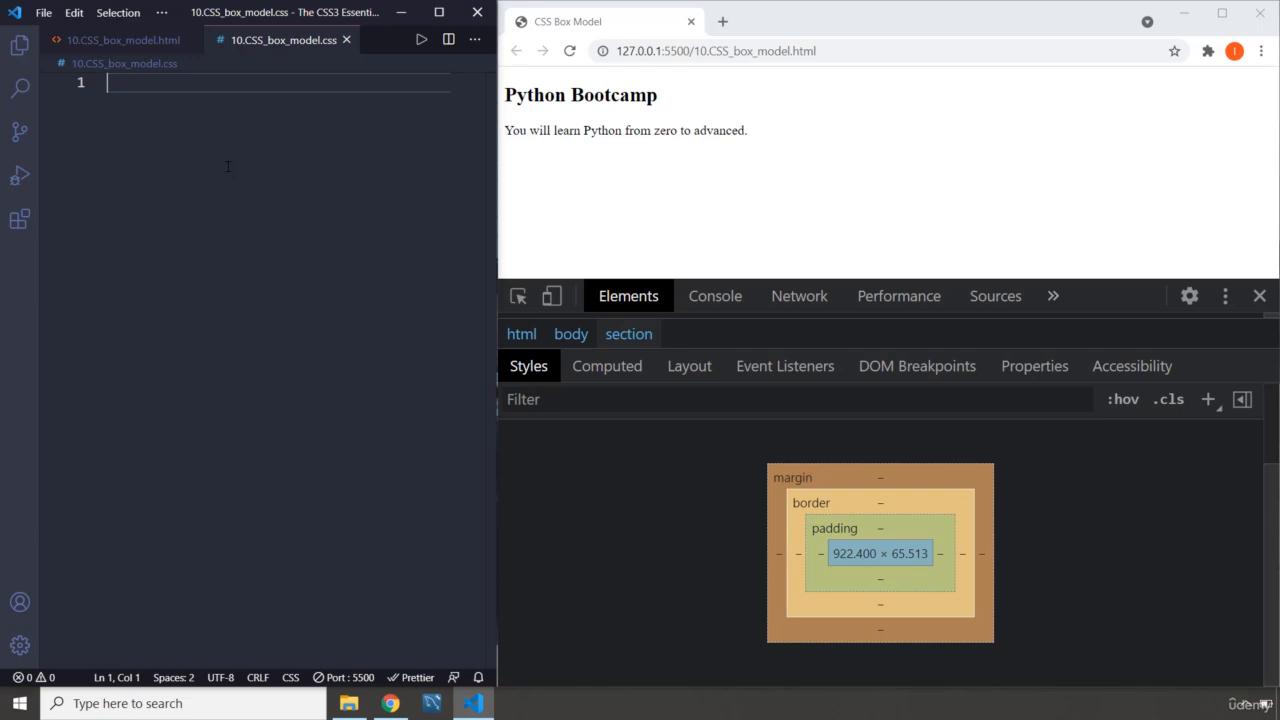
# Start a section rule with a 250px height, correcting the mistyped value.
pyautogui.write('section')
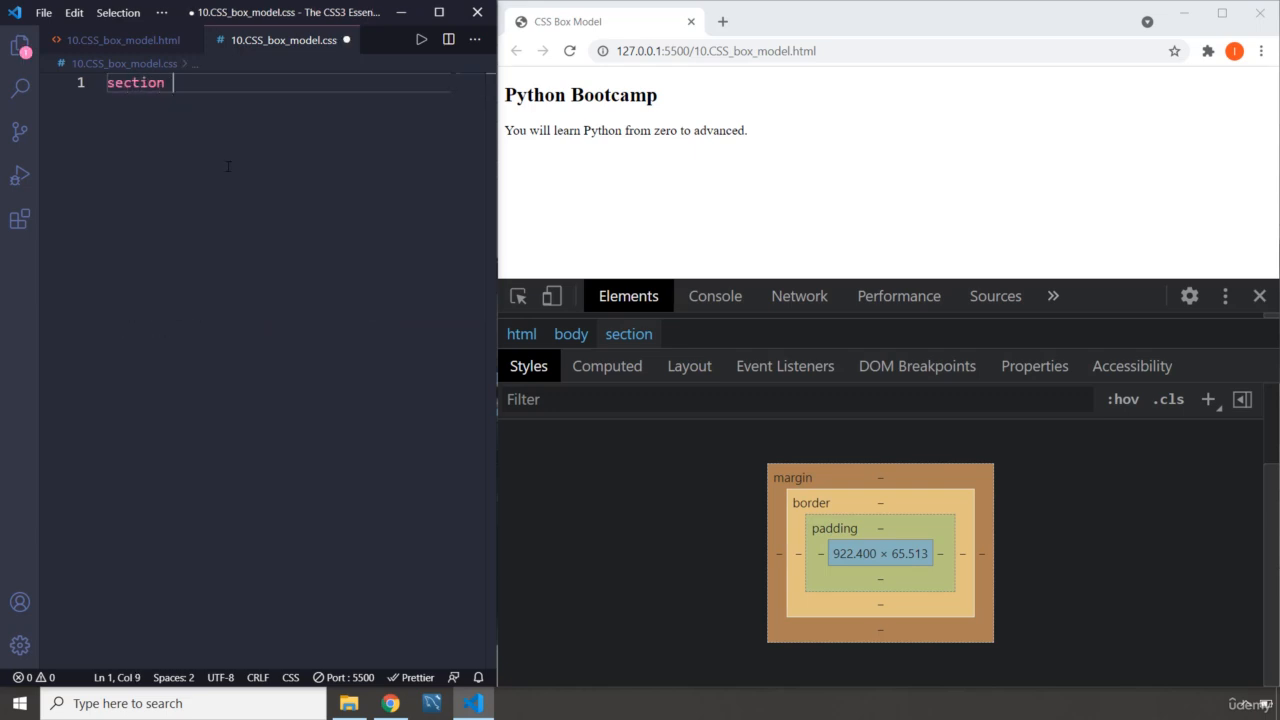
pyautogui.write('{')
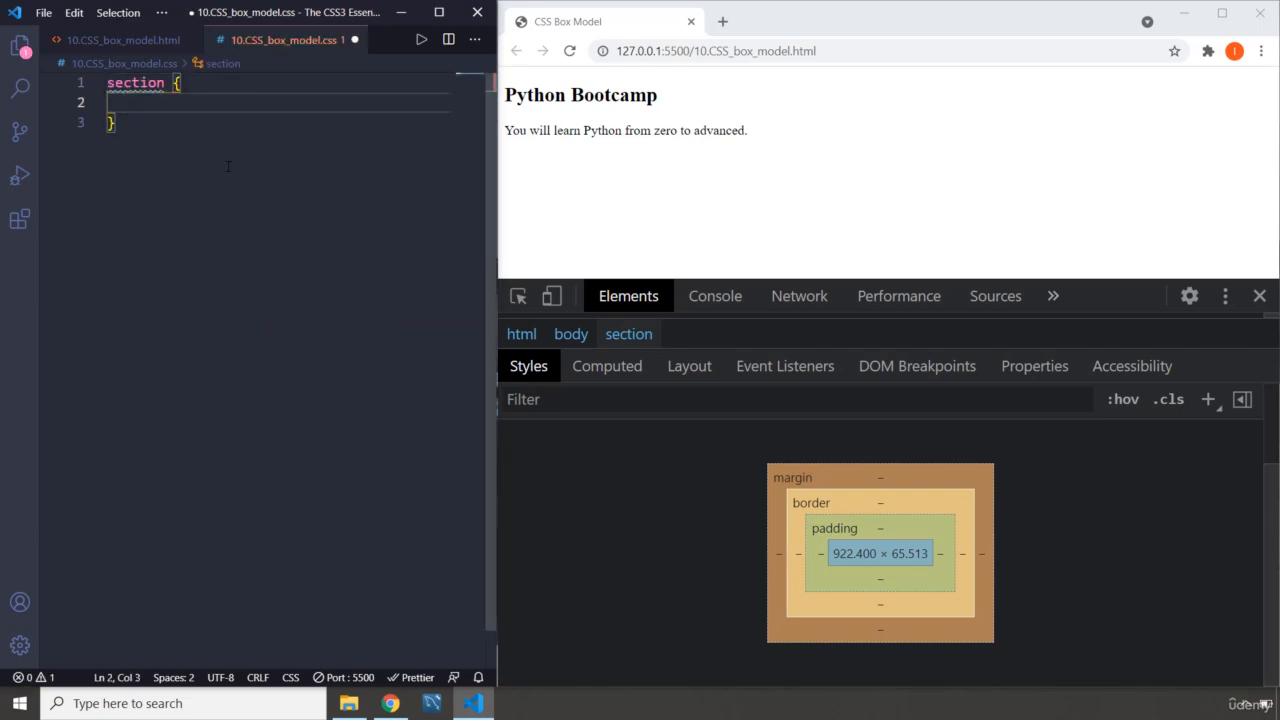
pyautogui.write('height: ;')
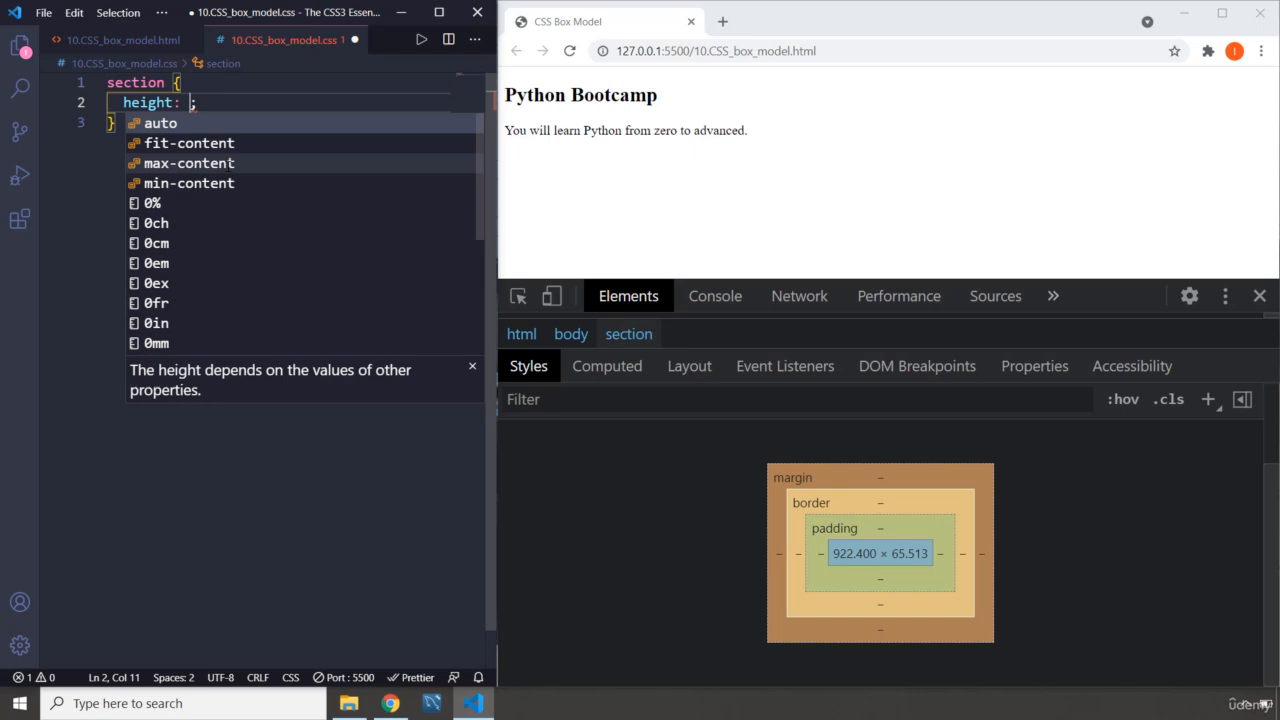
pyautogui.write('50')
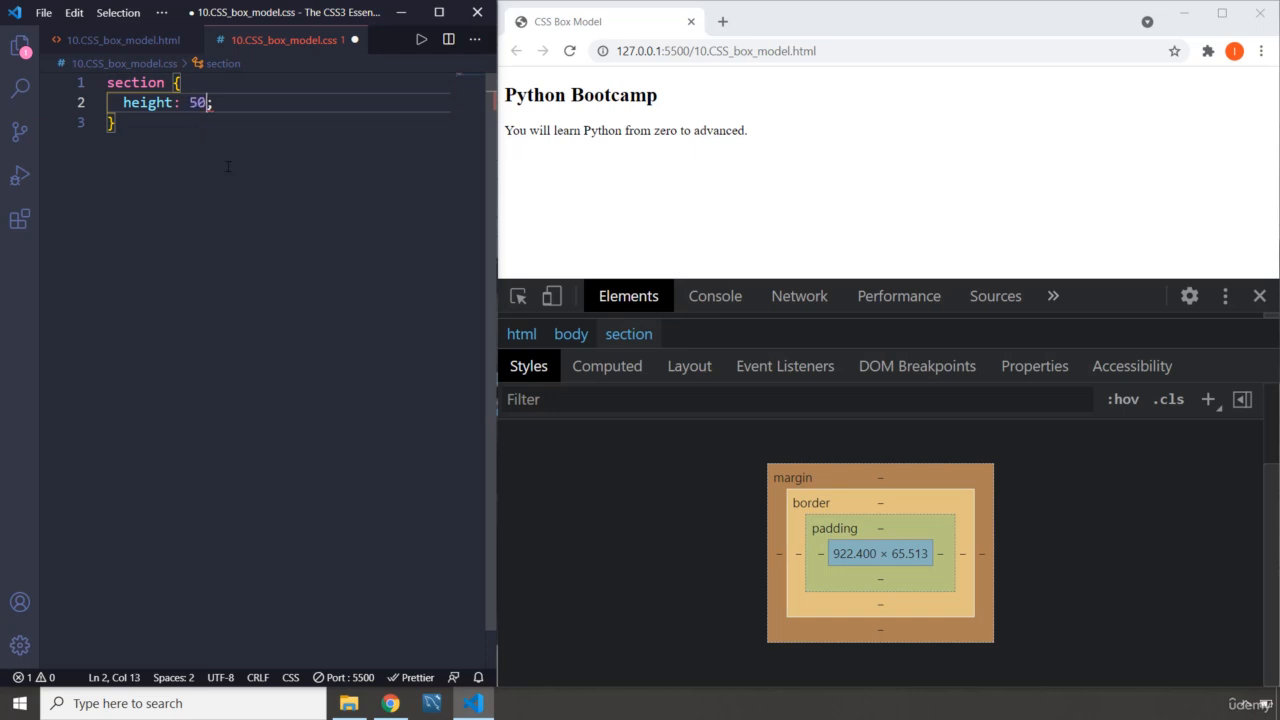
pyautogui.write('260')
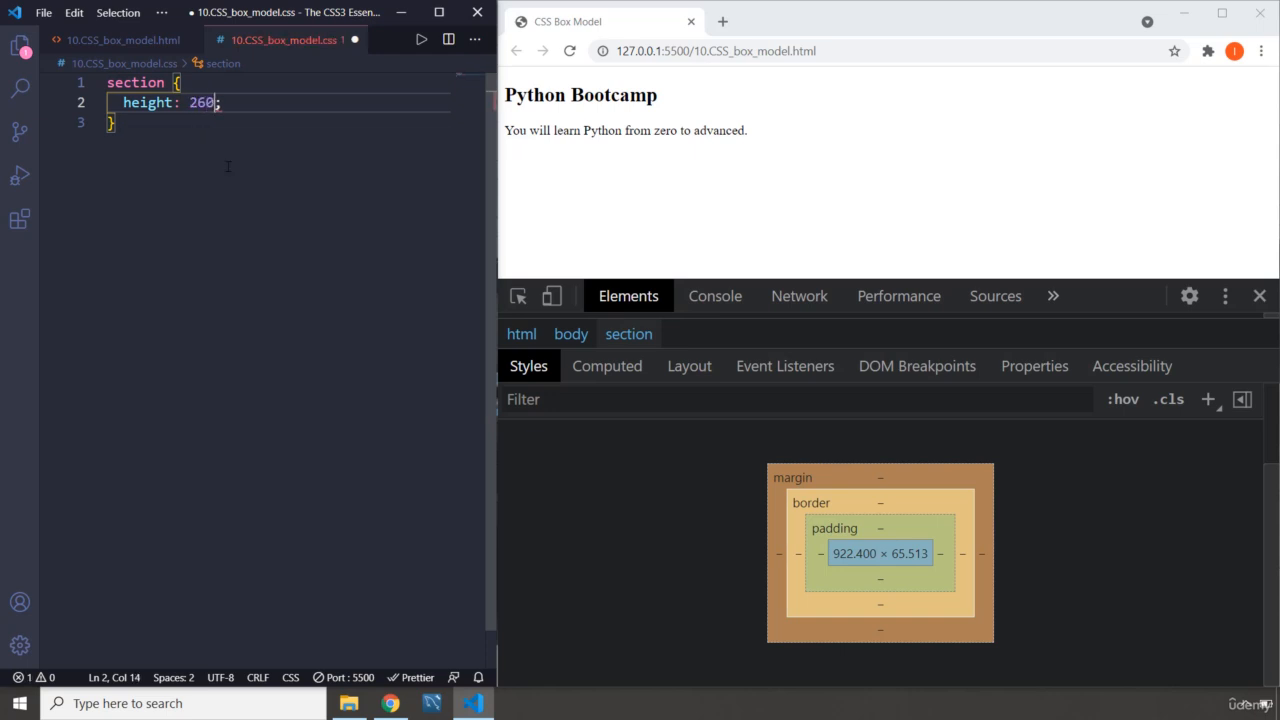
pyautogui.write('px')
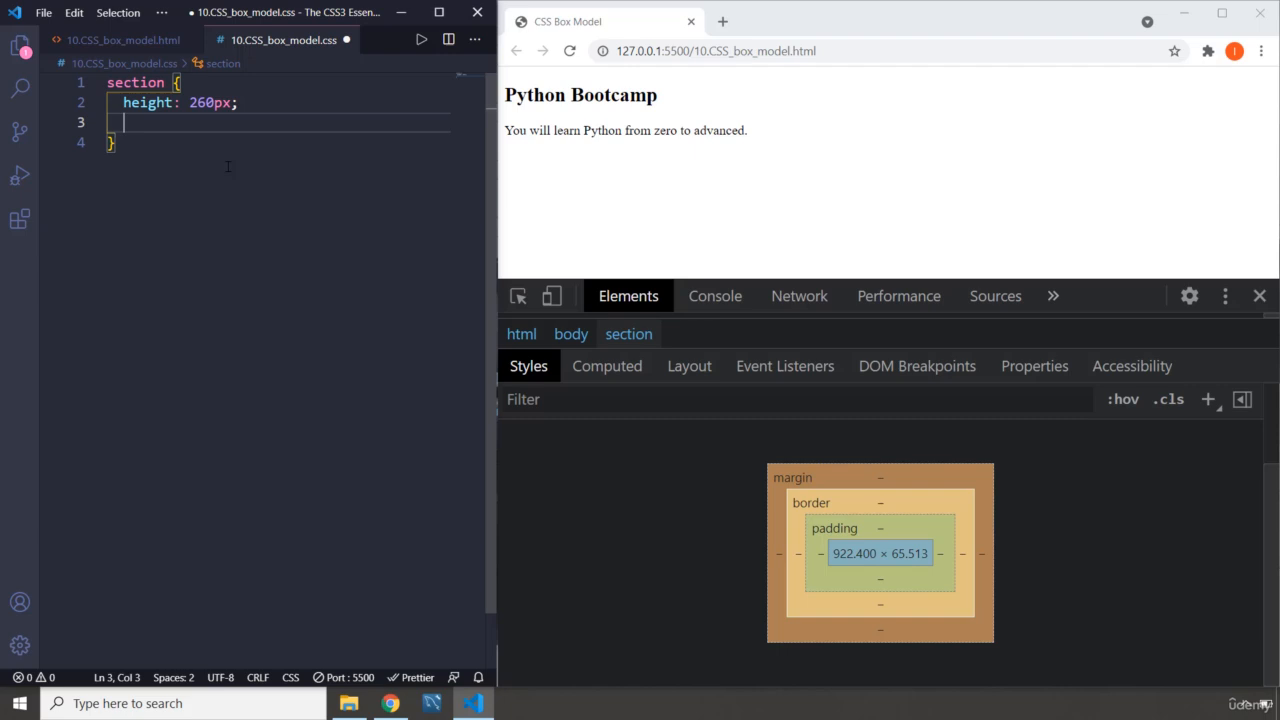
pyautogui.doubleClick(209, 102)
pyautogui.write('width: 200px;')
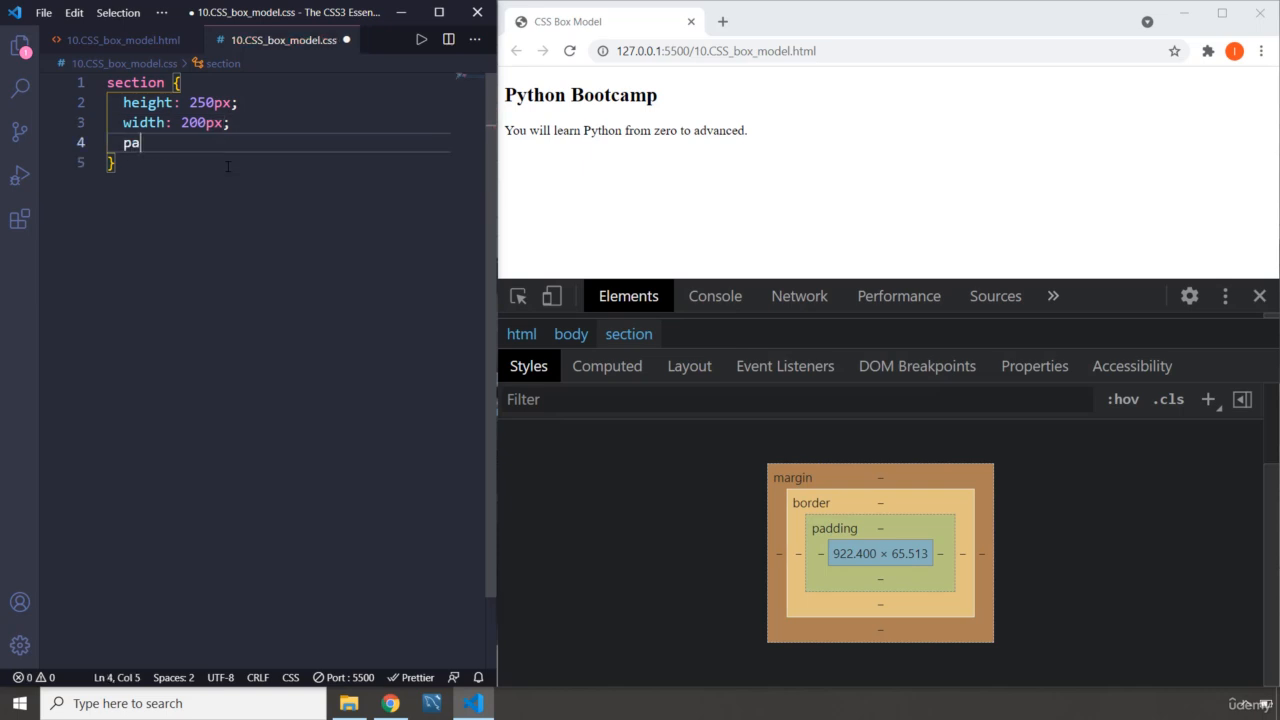
# Add 10px padding, 15px margin and a solid 5px #777 border to section.
pyautogui.write('dding: ;')
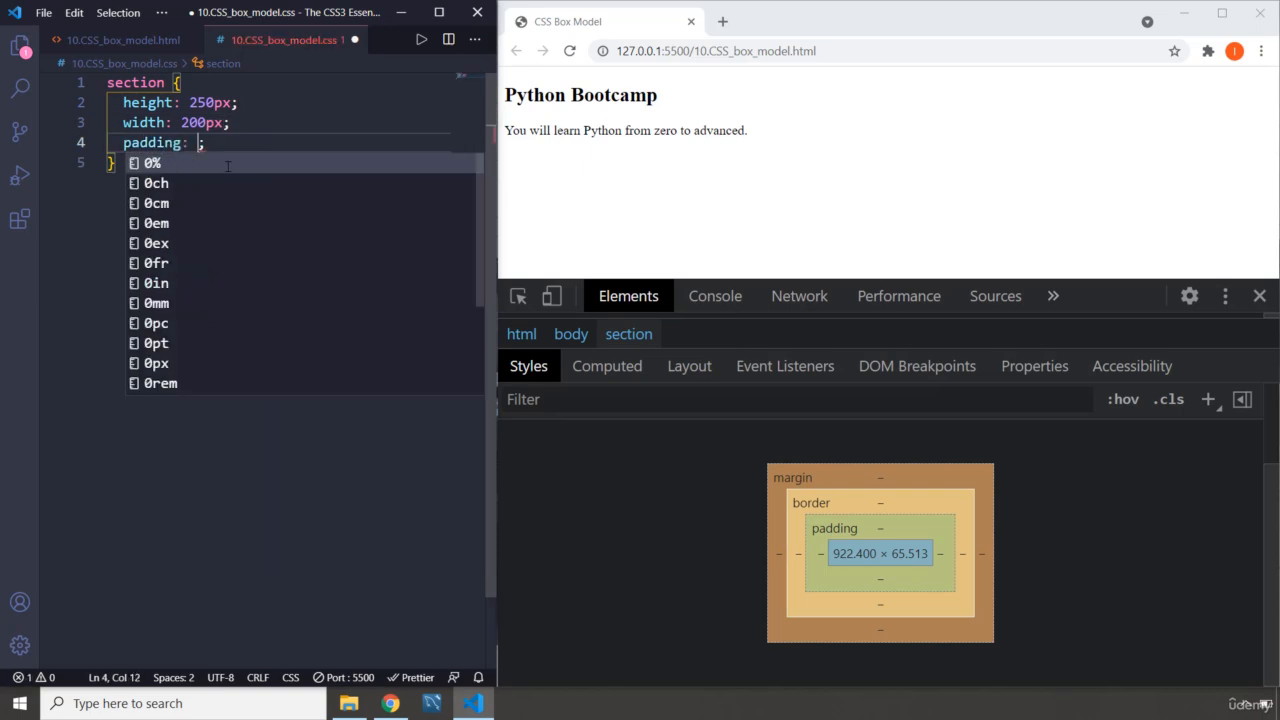
pyautogui.write('10px')
pyautogui.write('m')
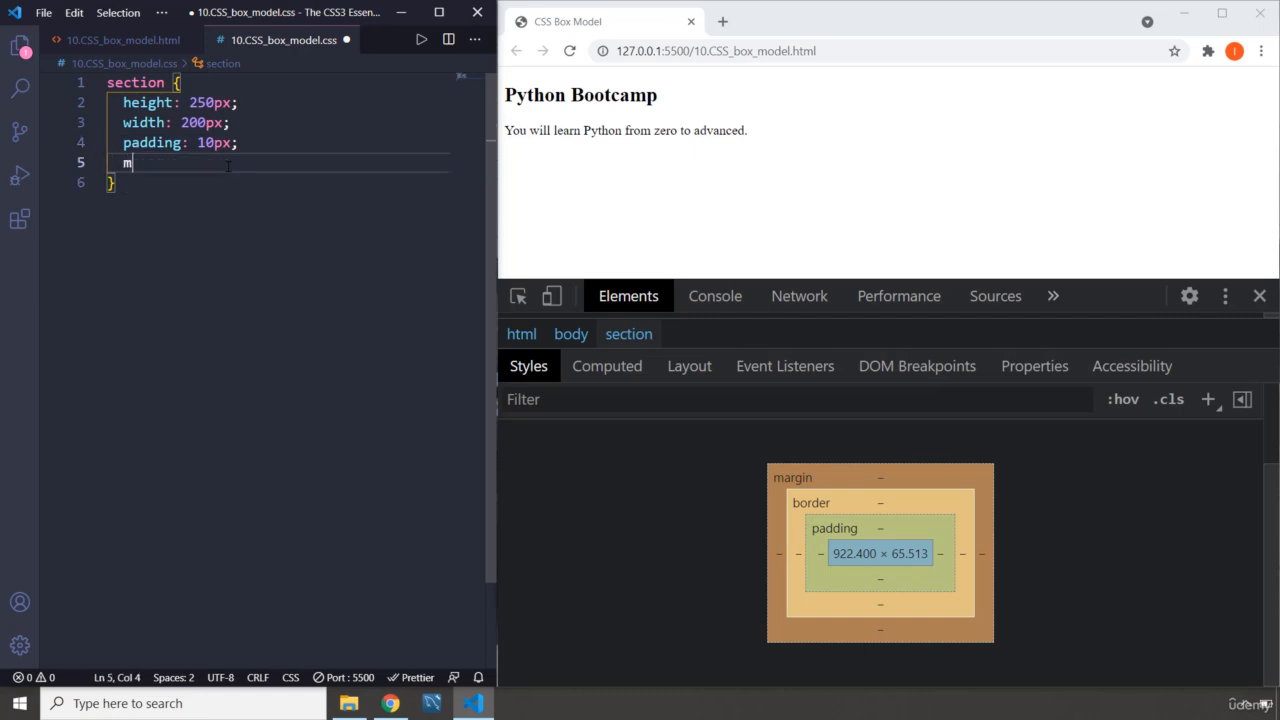
pyautogui.write('argin: 15px;')
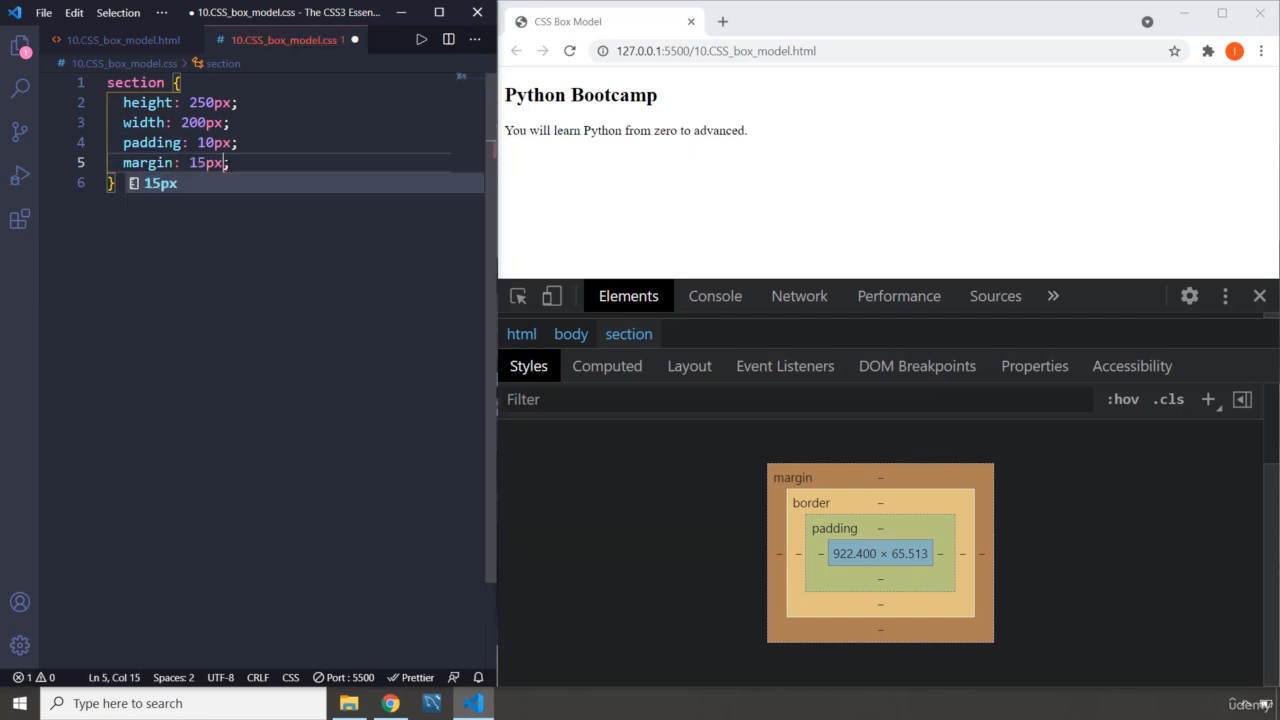
pyautogui.write('bore')
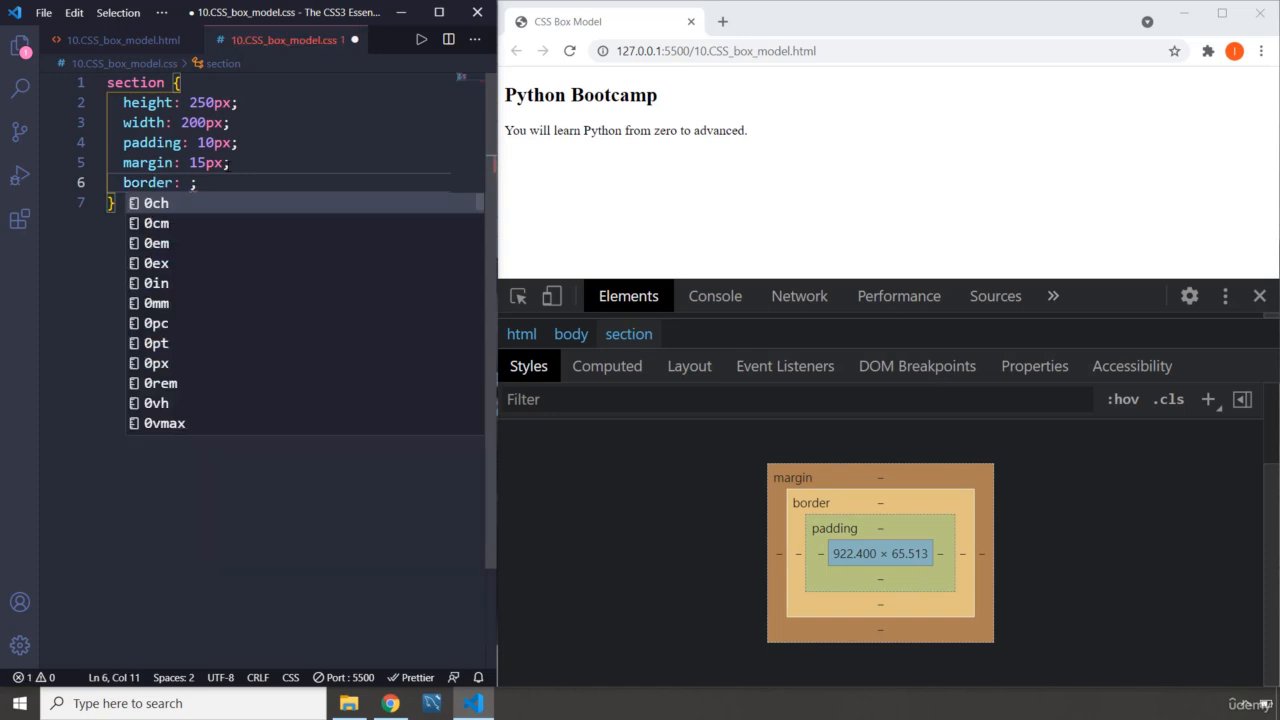
pyautogui.write('solid')
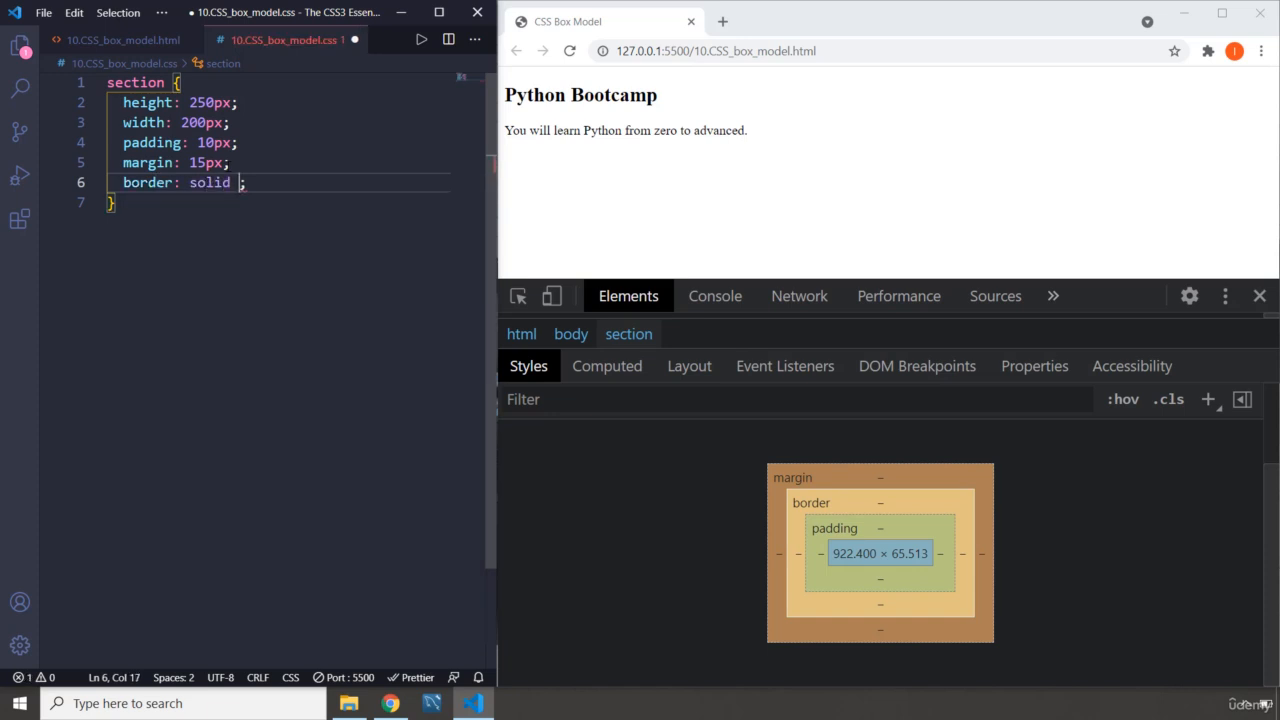
pyautogui.write('5px')
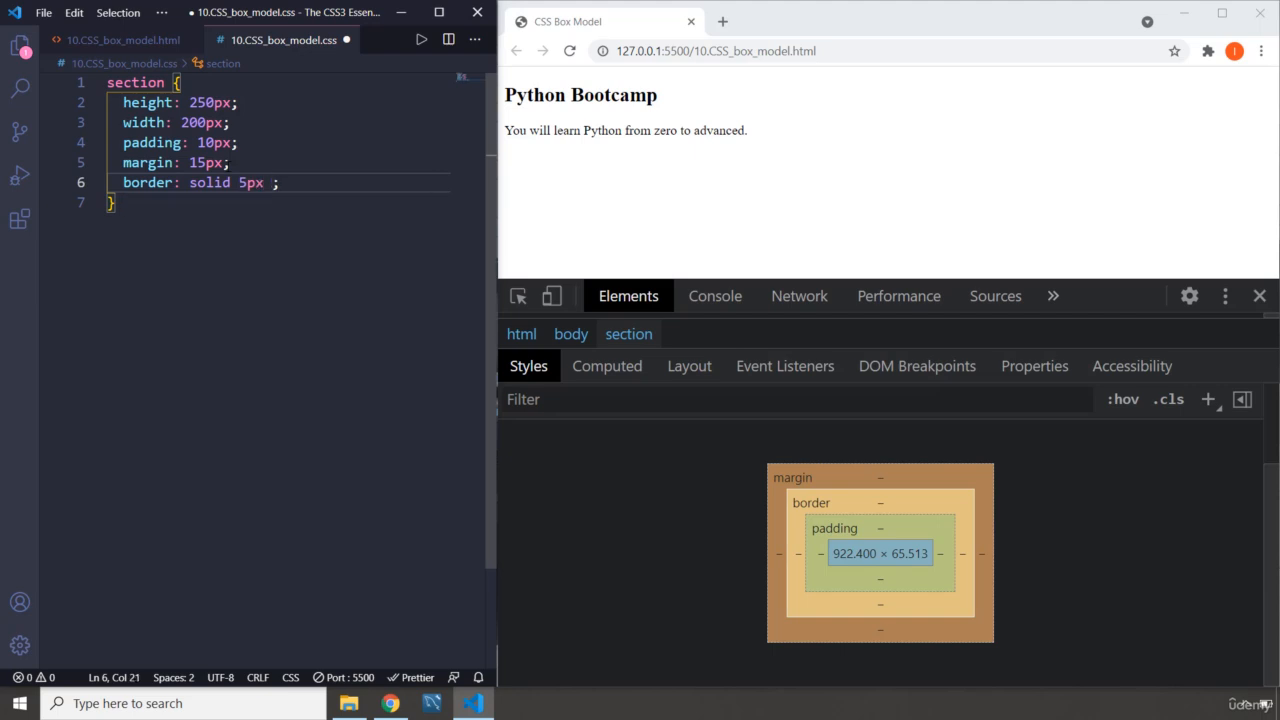
pyautogui.write('#777')
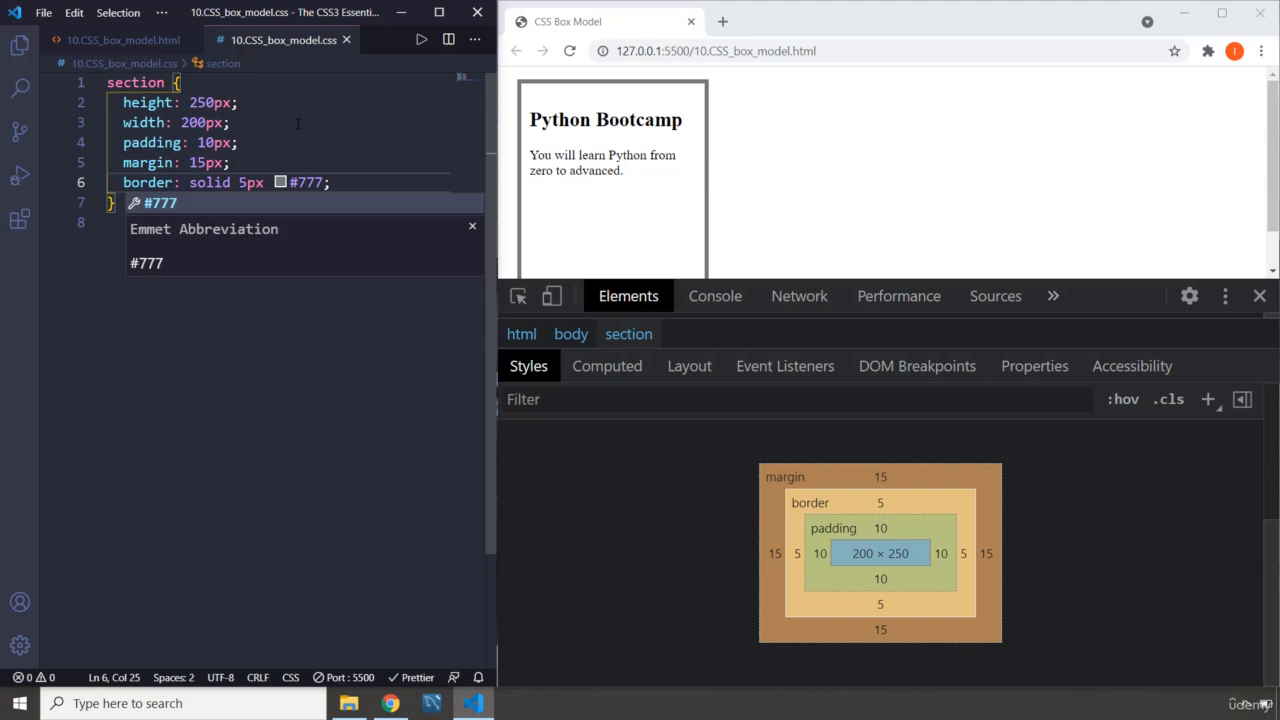
pyautogui.press('Escape')
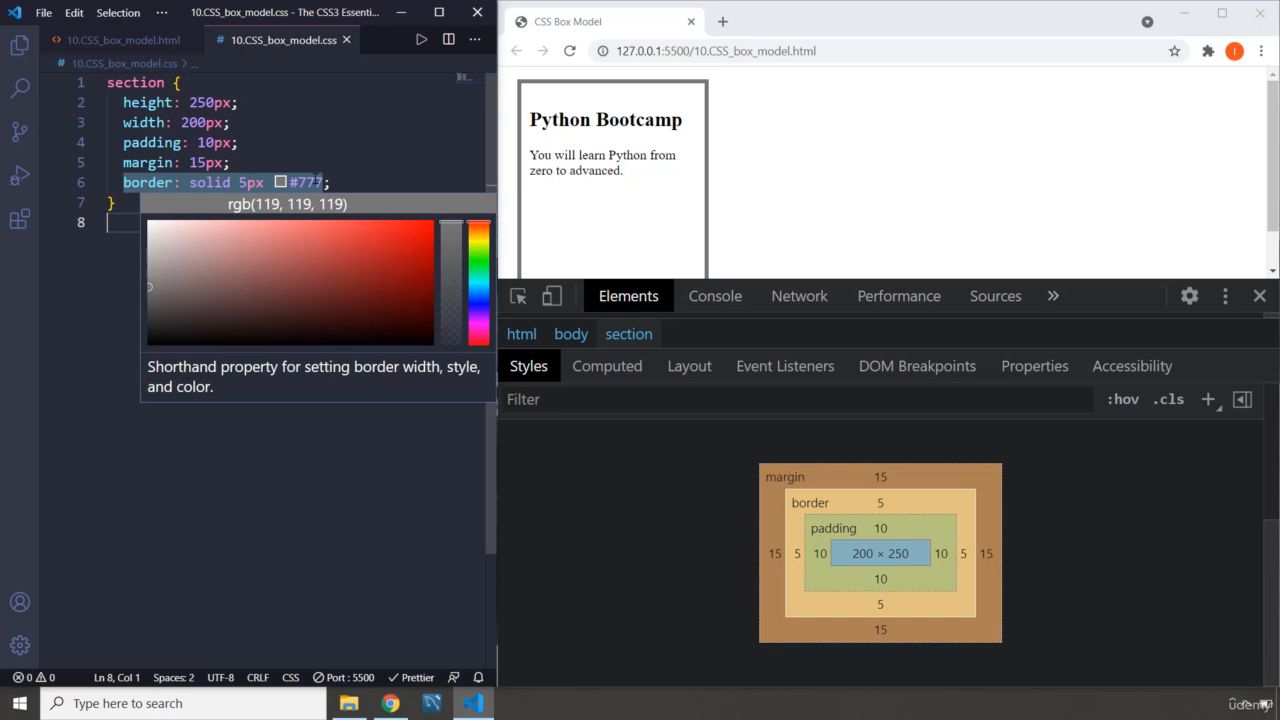
pyautogui.click(307, 182)
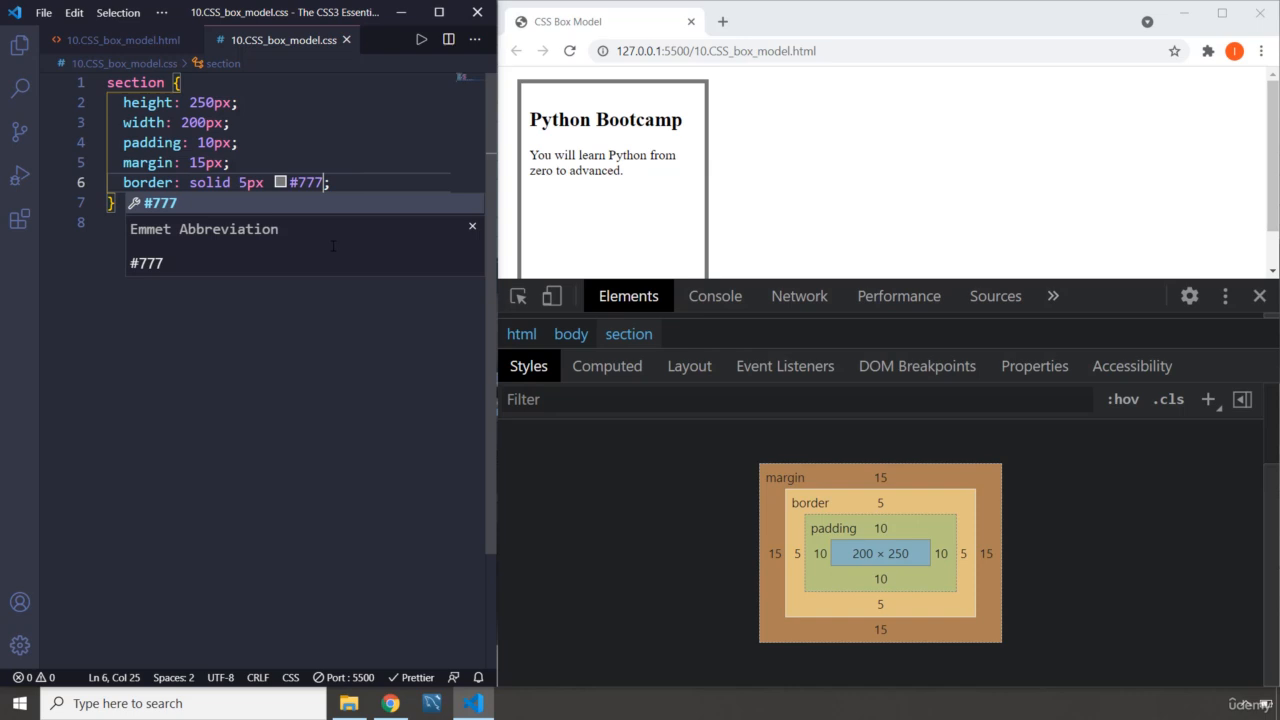
pyautogui.moveTo(920, 288)
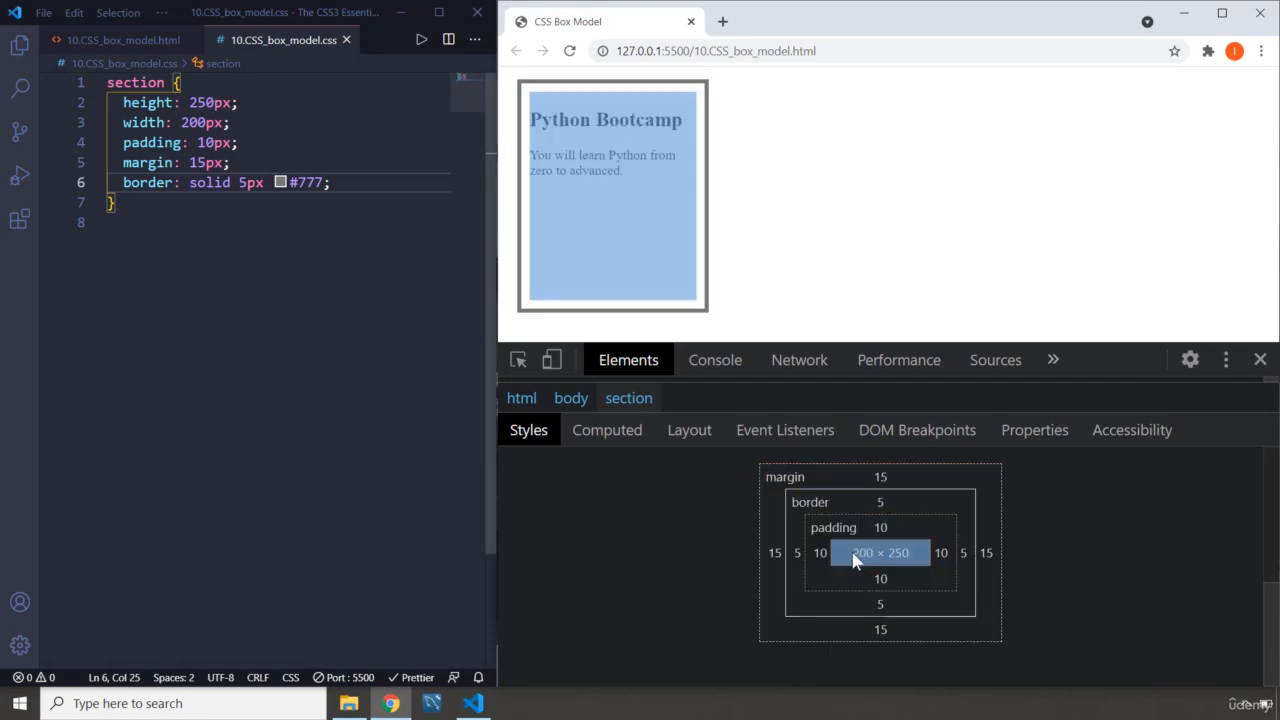
pyautogui.moveTo(908, 565)
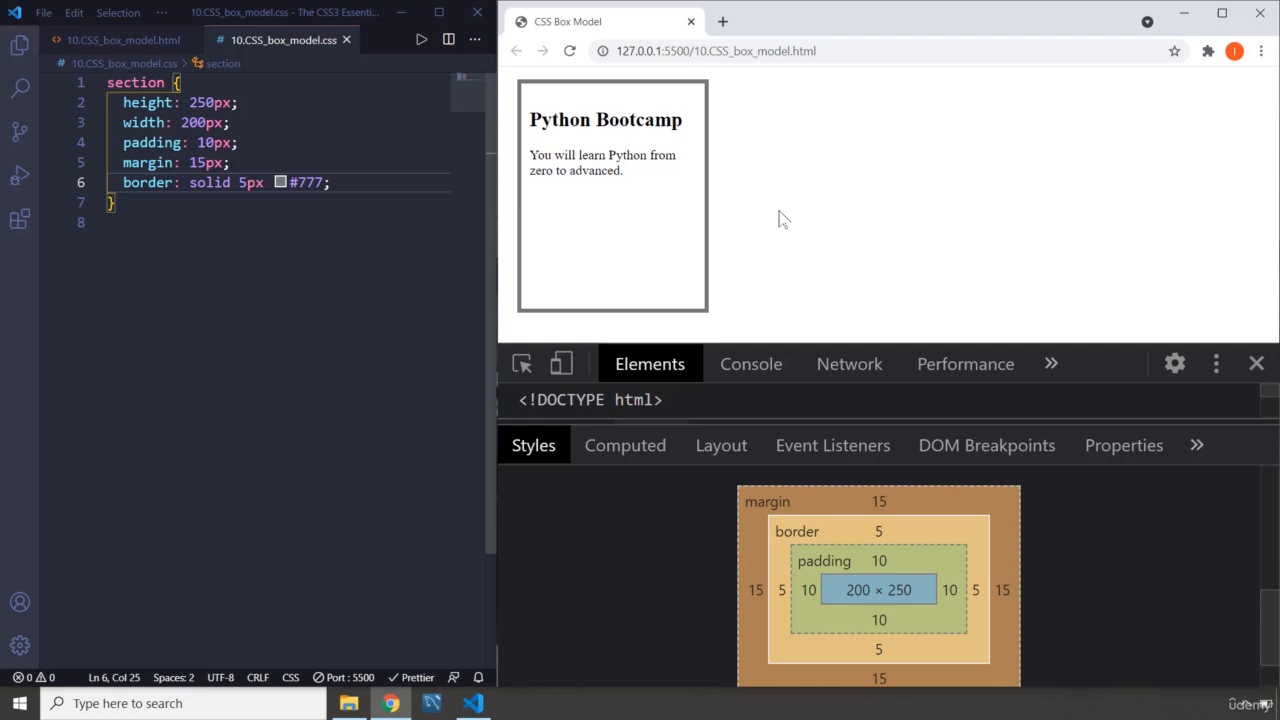
pyautogui.doubleClick(207, 102)
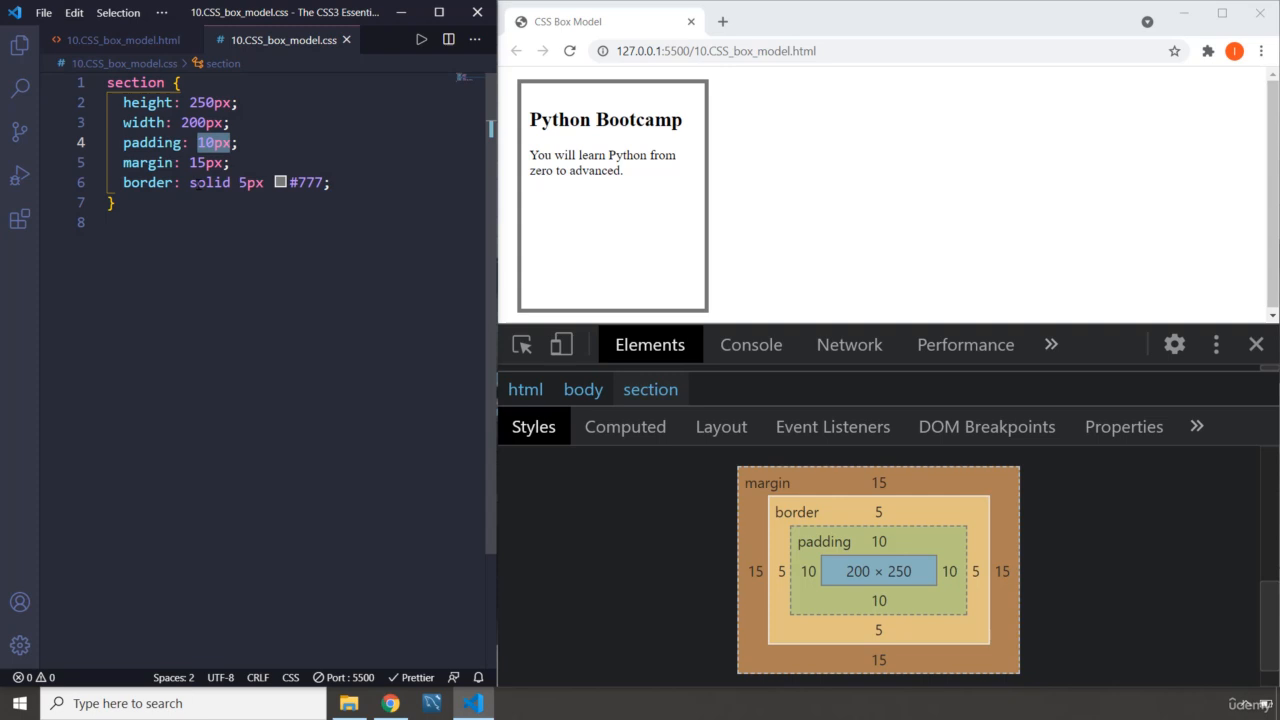
pyautogui.moveTo(873, 519)
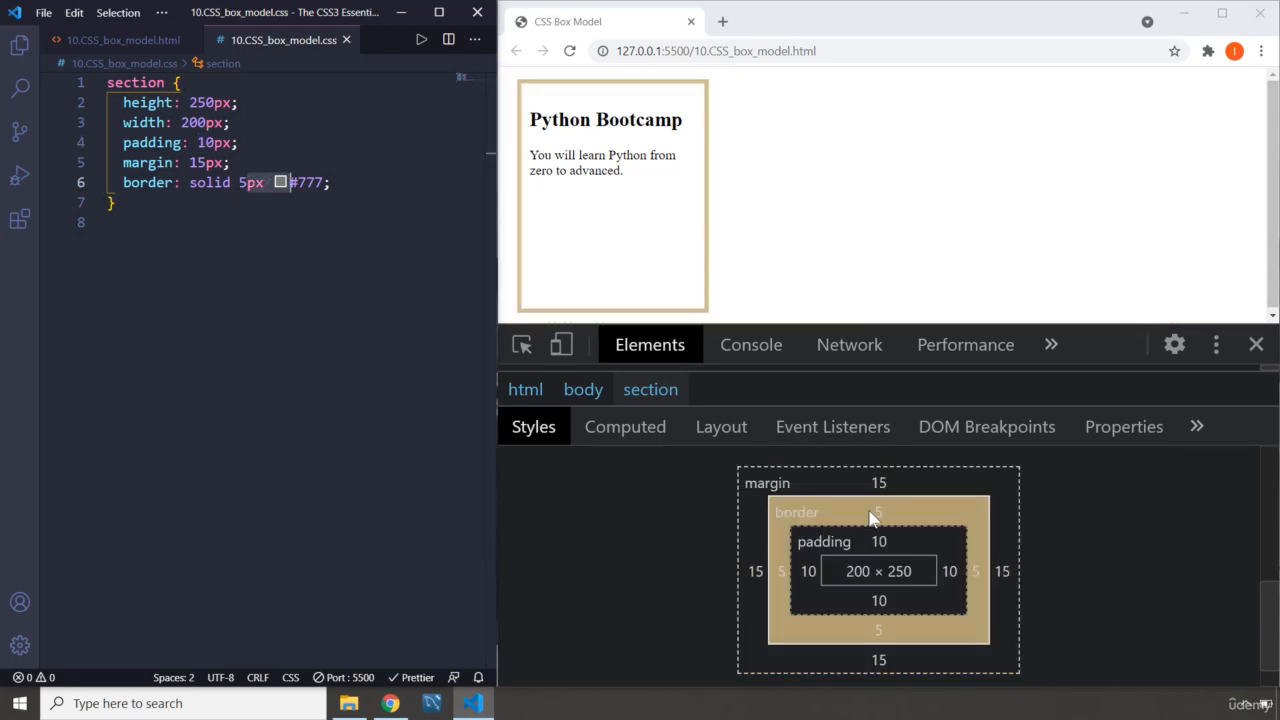
pyautogui.moveTo(907, 519)
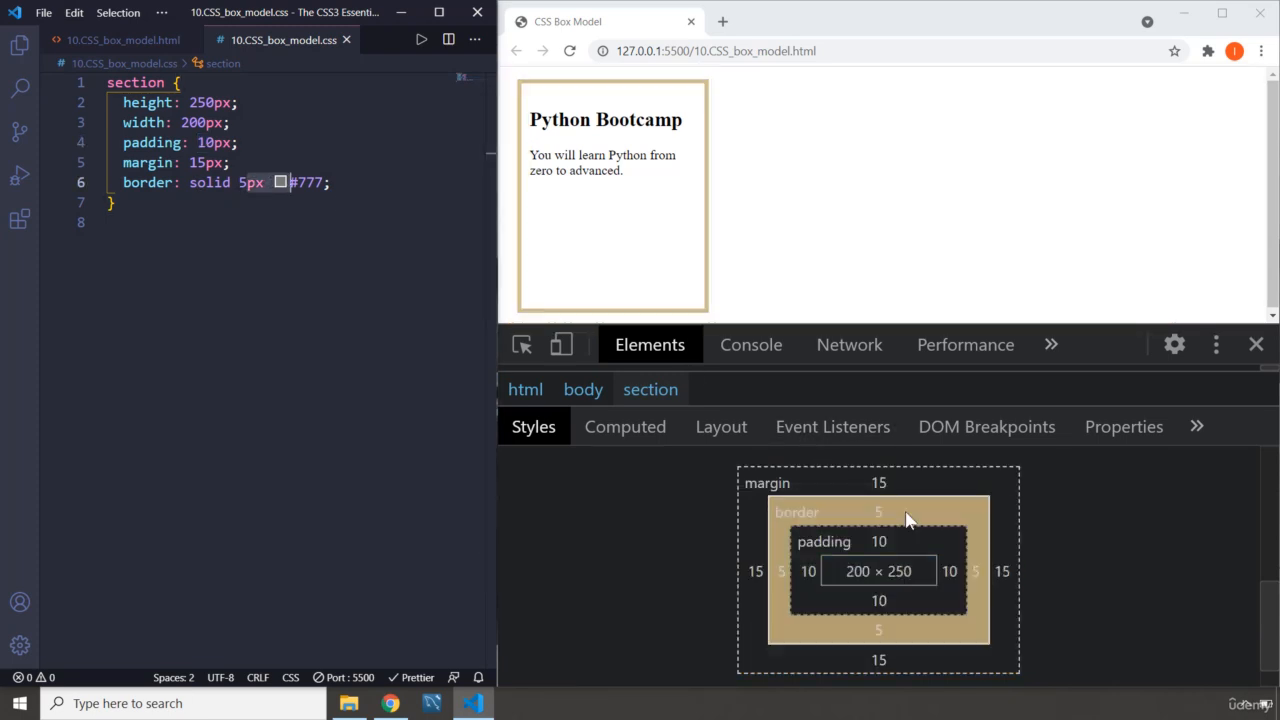
pyautogui.moveTo(872, 597)
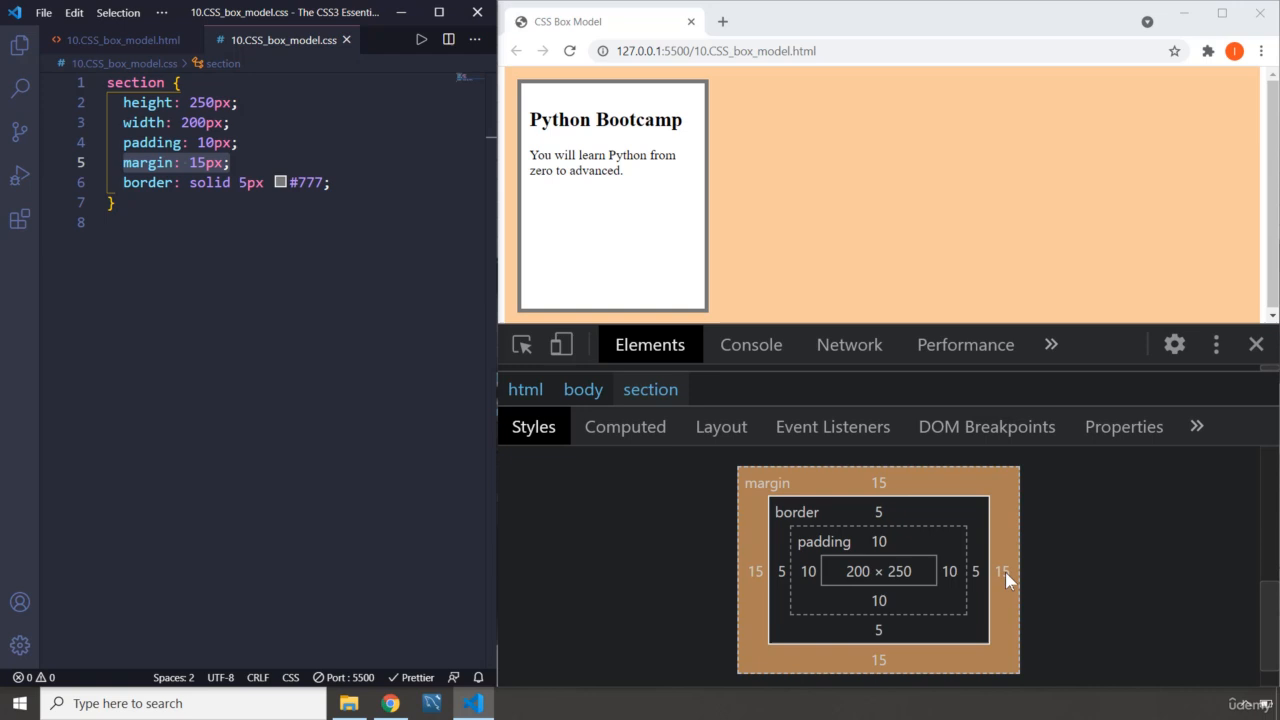
pyautogui.moveTo(748, 591)
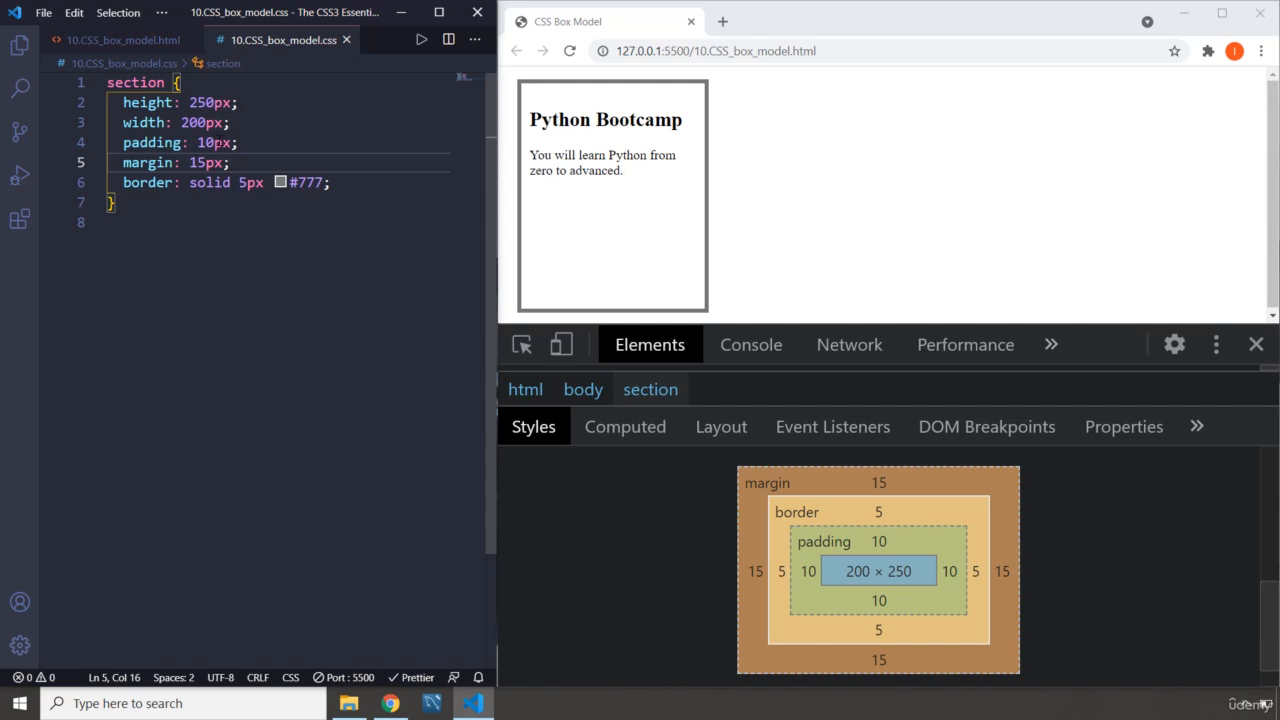
pyautogui.moveTo(155, 142)
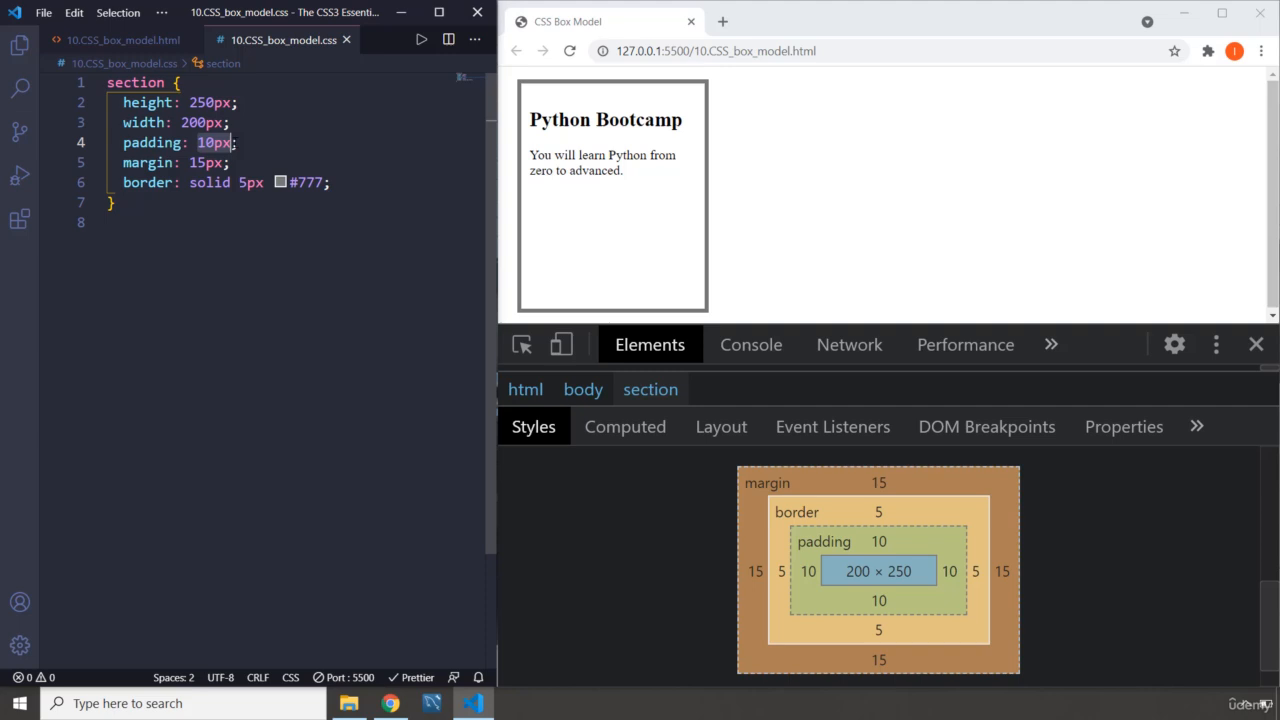
pyautogui.moveTo(152, 142)
pyautogui.write('* {')
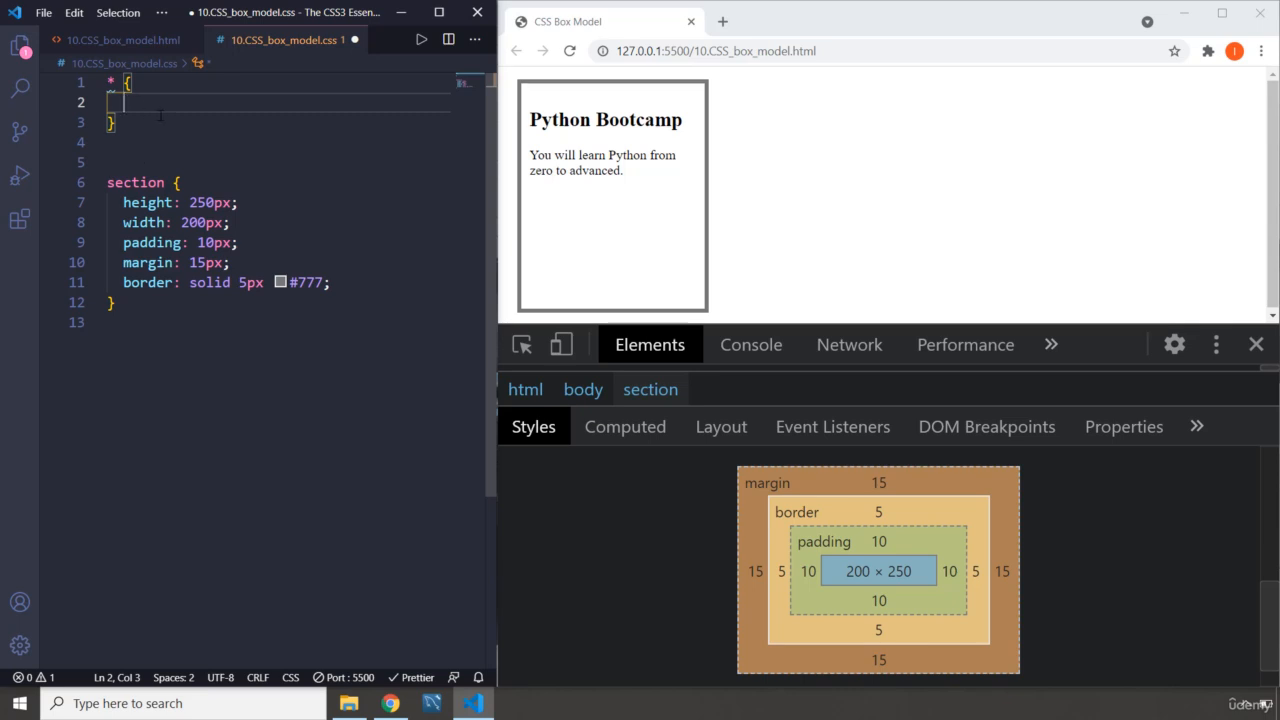
# Make box-sizing: border-box active in the universal rule, with content-box commented out.
pyautogui.write('border')
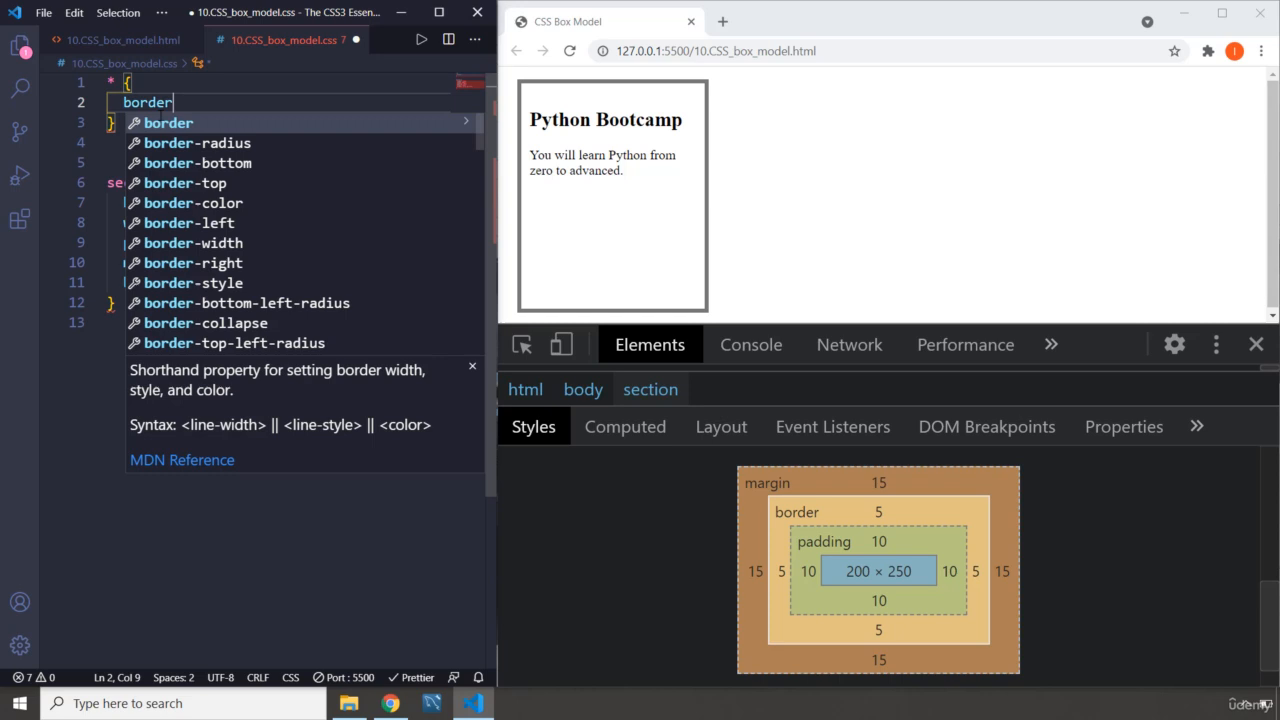
pyautogui.write('box')
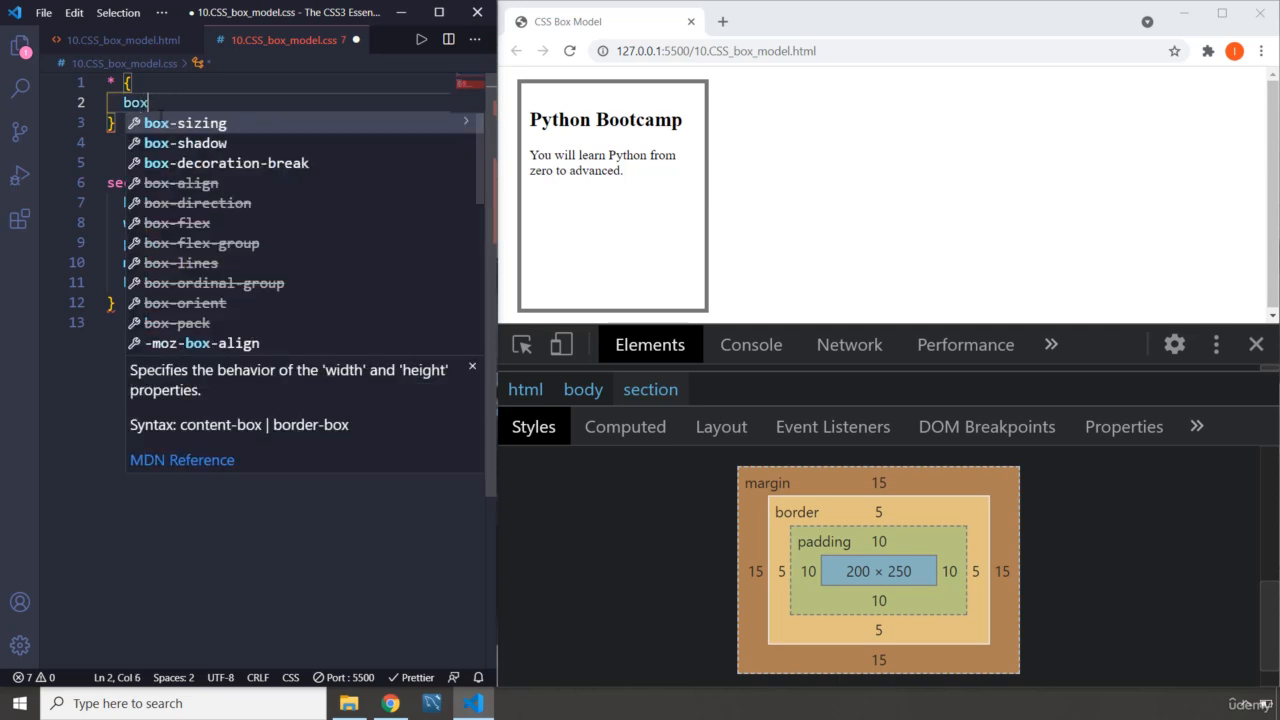
pyautogui.write('-sizing: bor;')
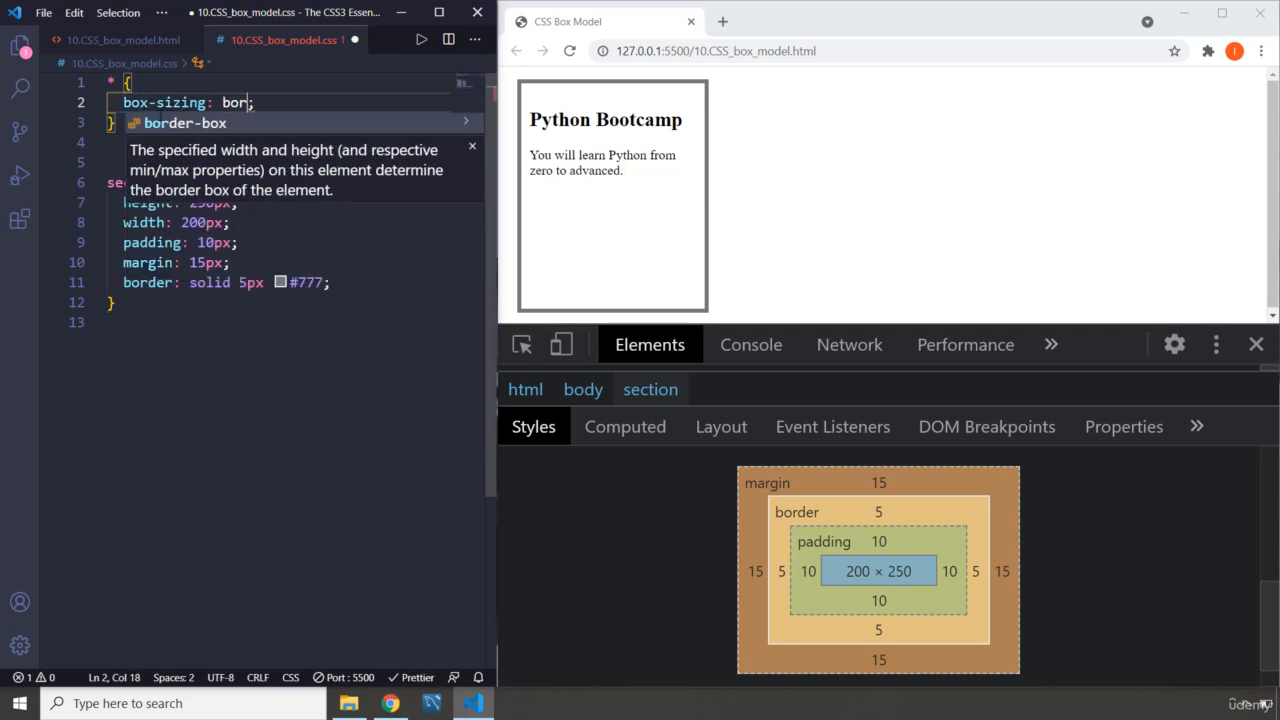
pyautogui.press('Tab')
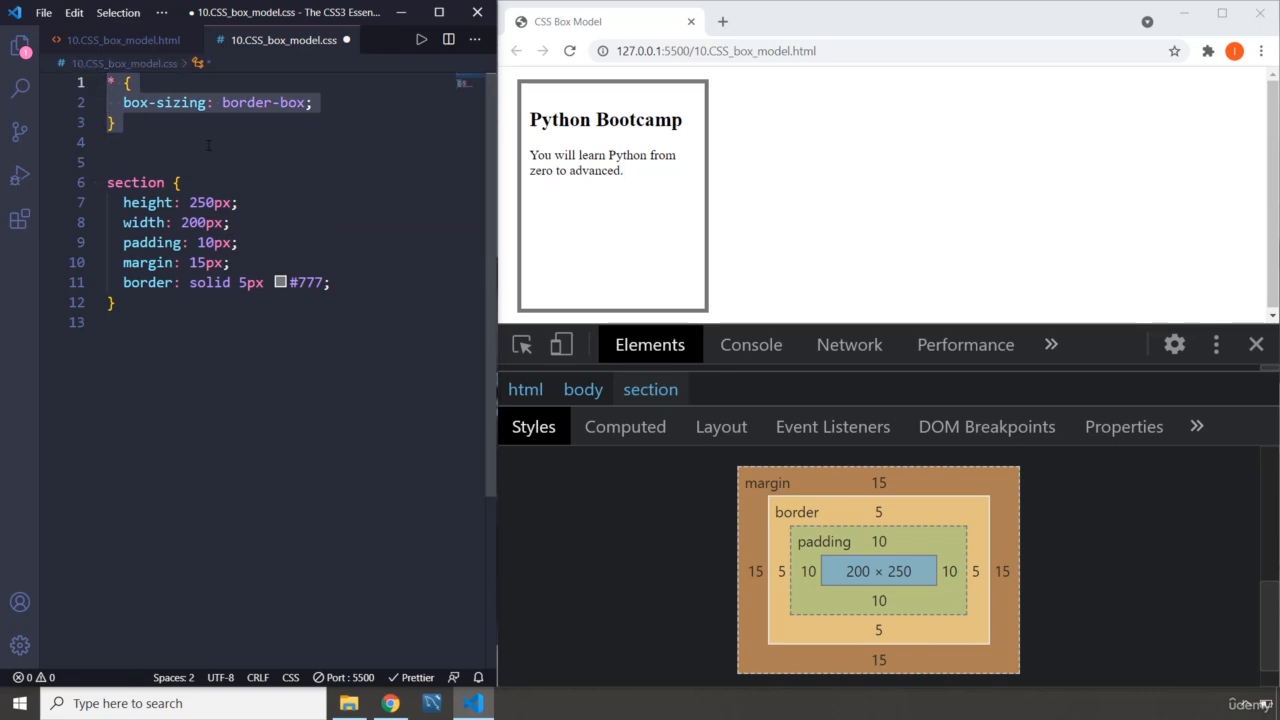
pyautogui.moveTo(772, 460)
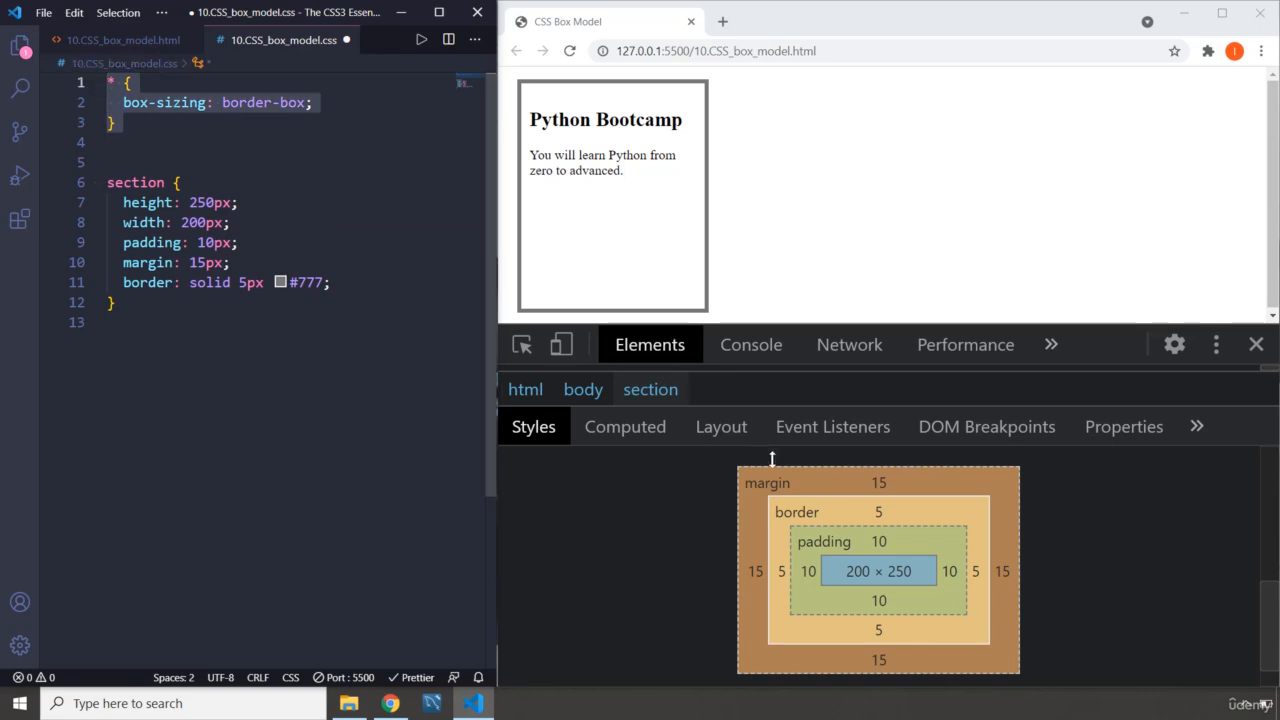
pyautogui.moveTo(895, 582)
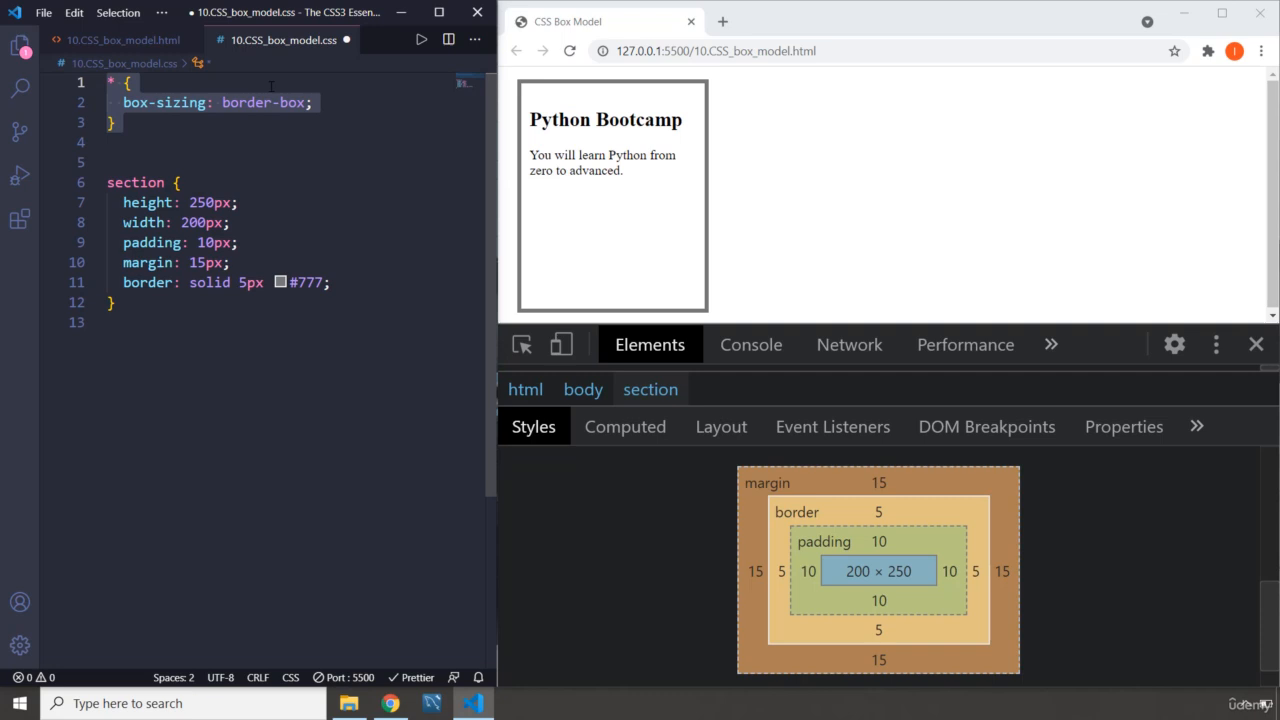
pyautogui.click(313, 102)
pyautogui.write('box-sizing: content-box;')
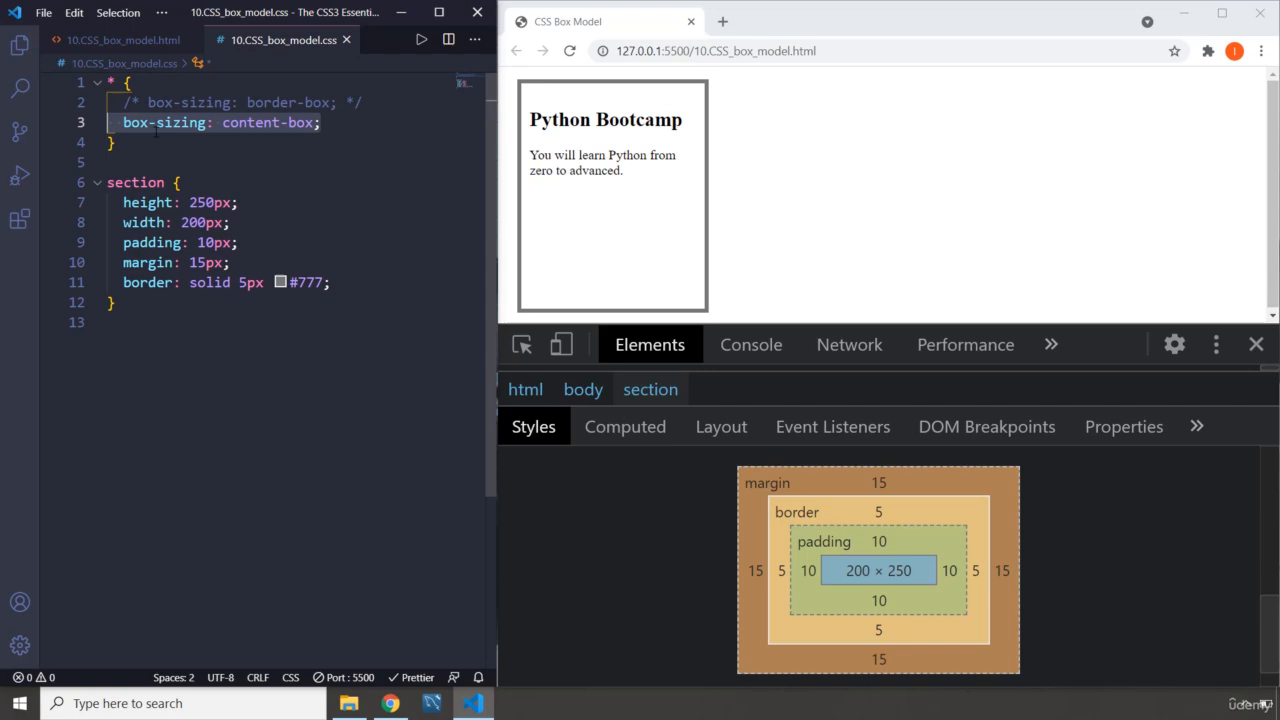
pyautogui.click(320, 122)
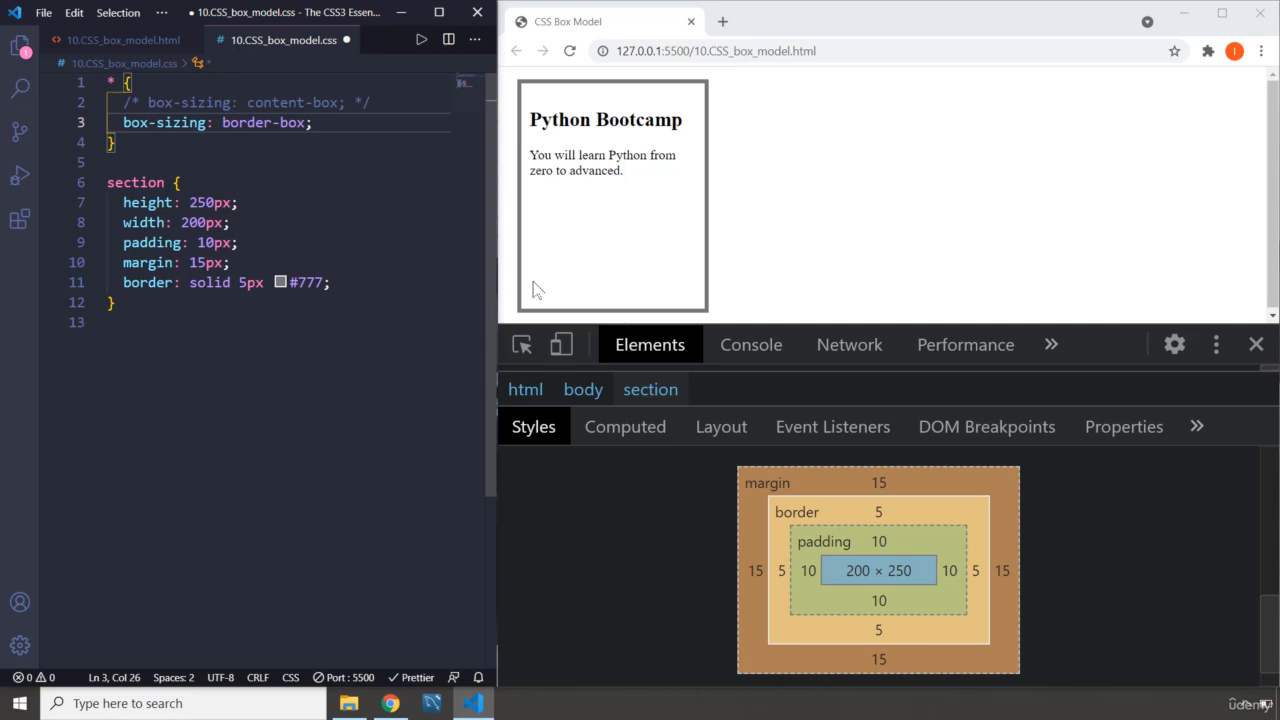
pyautogui.moveTo(660, 486)
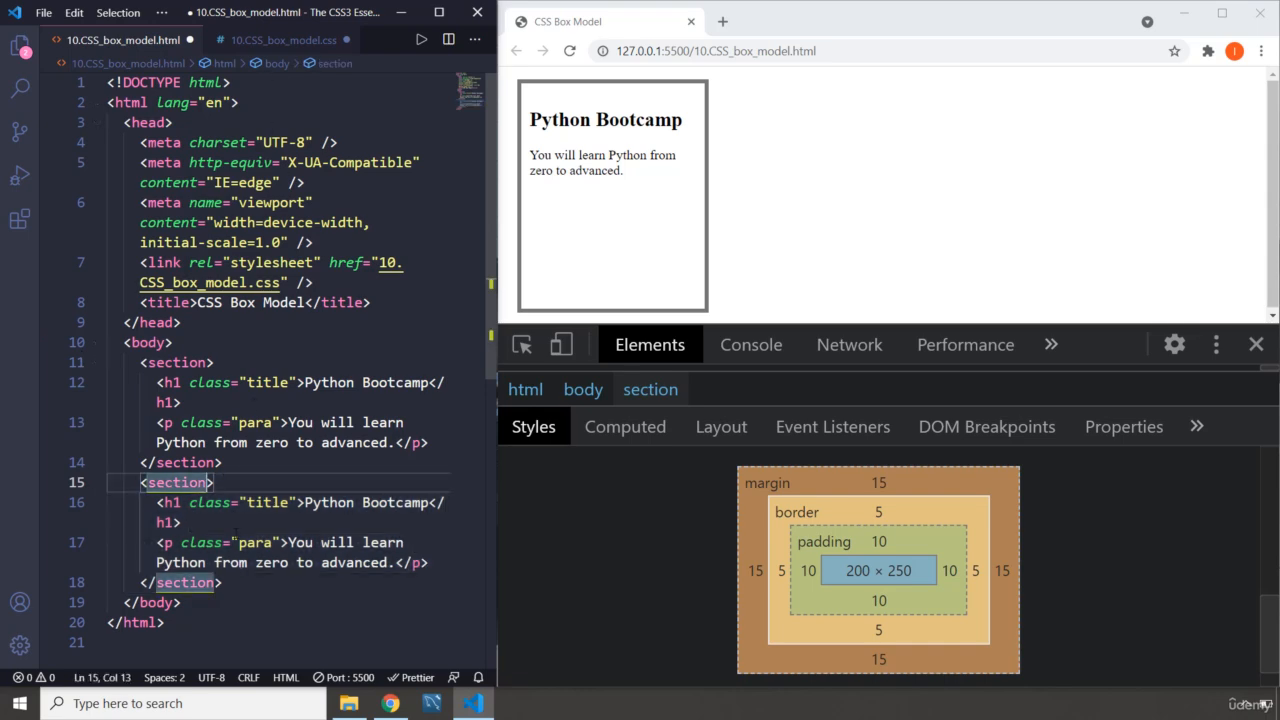
# Give the second section class 'section-2' and begin a .section-2 selector in the CSS.
pyautogui.write('class=""')
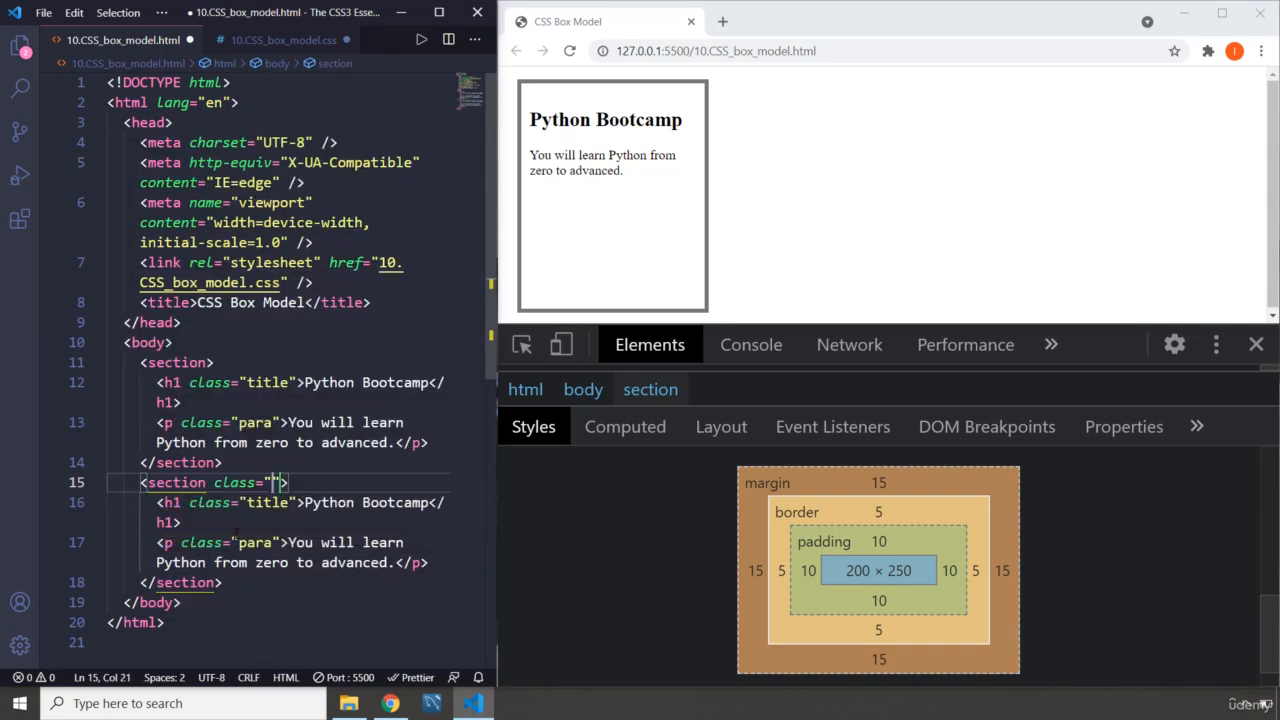
pyautogui.write('section-2')
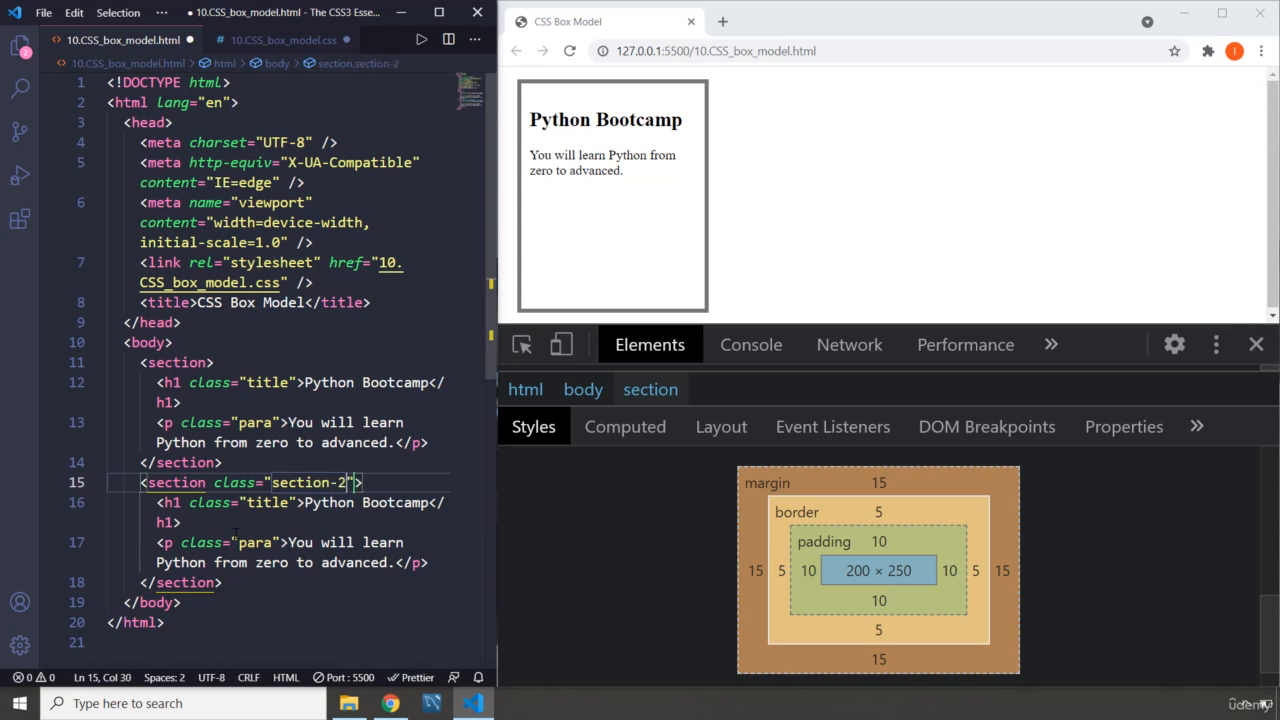
pyautogui.click(283, 40)
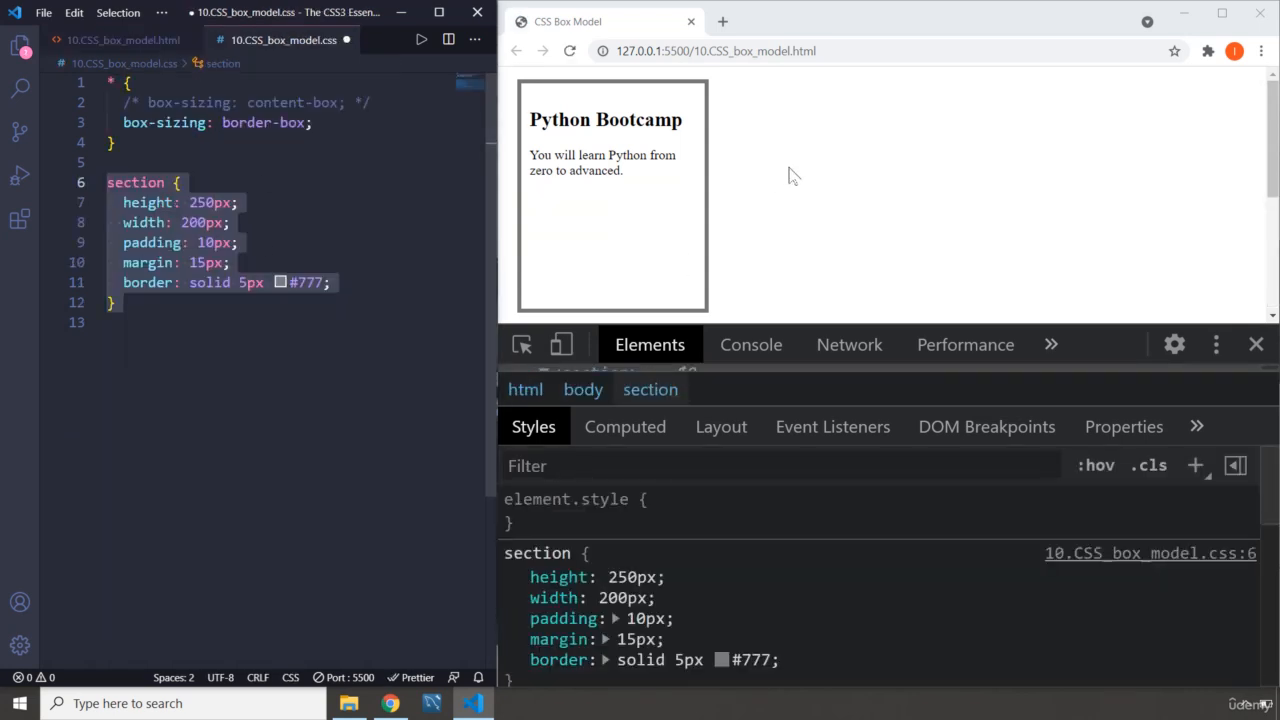
pyautogui.moveTo(887, 365)
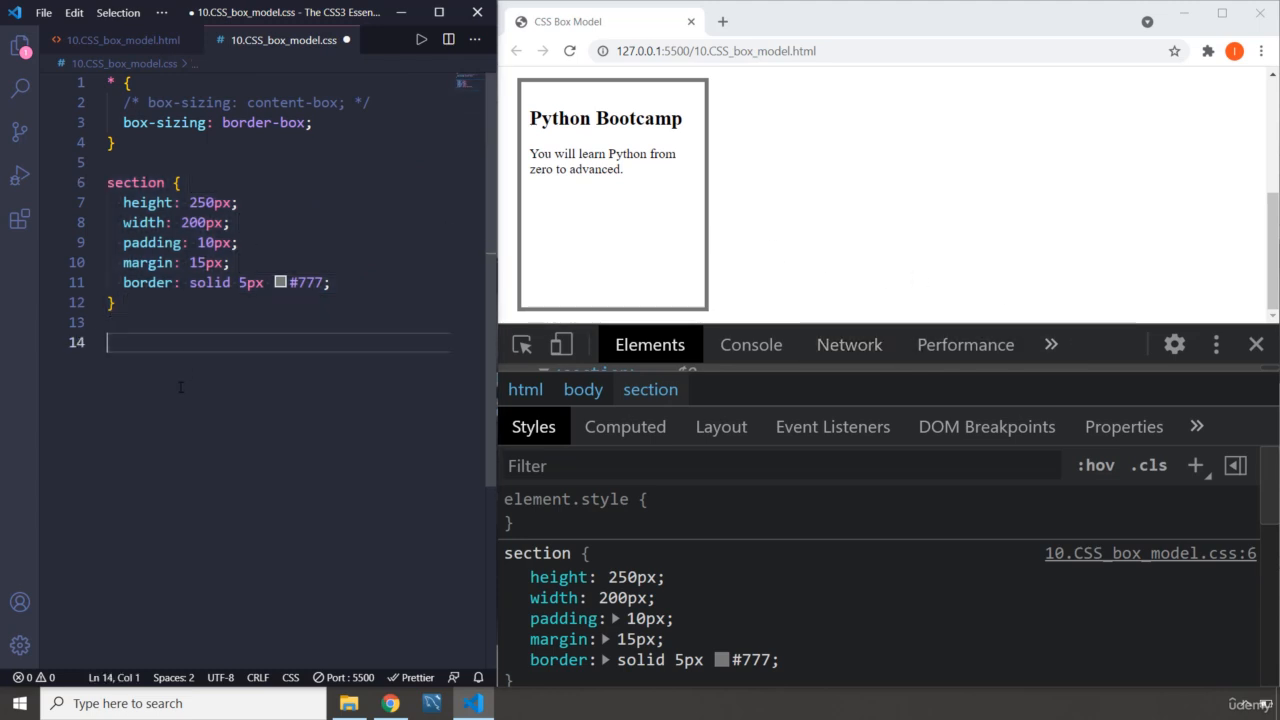
pyautogui.write('.s')
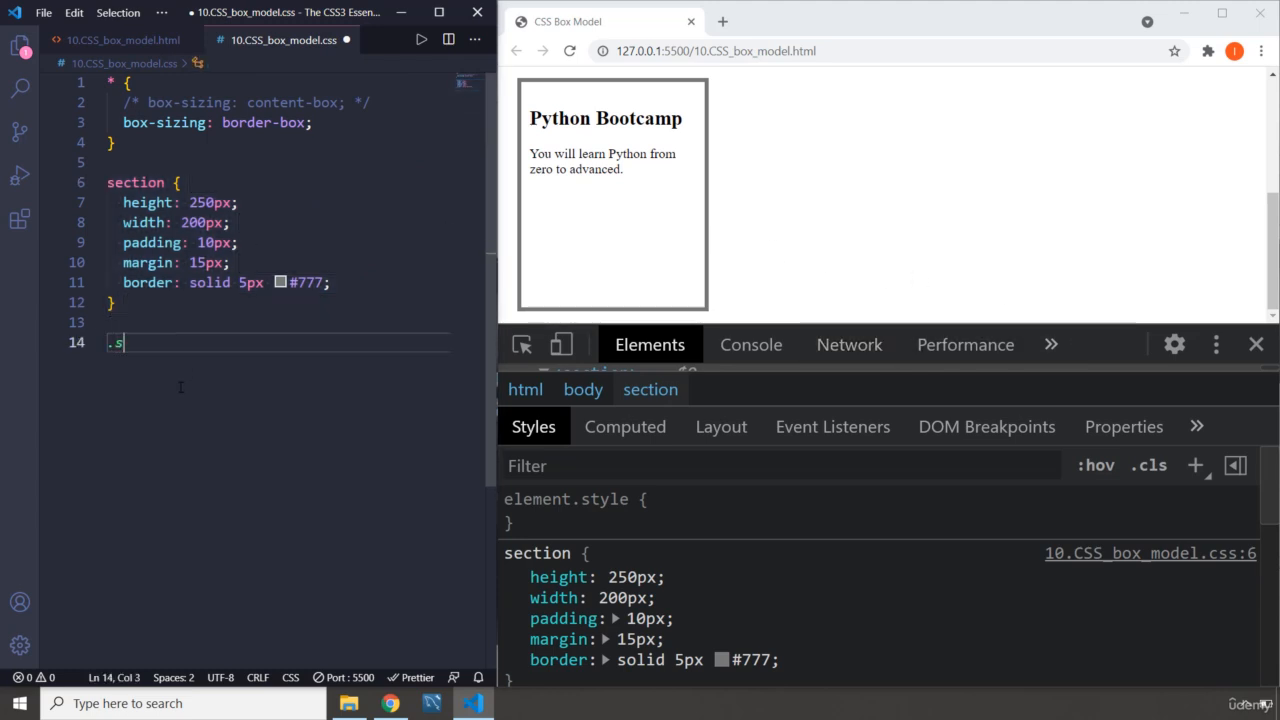
pyautogui.write('ection-')
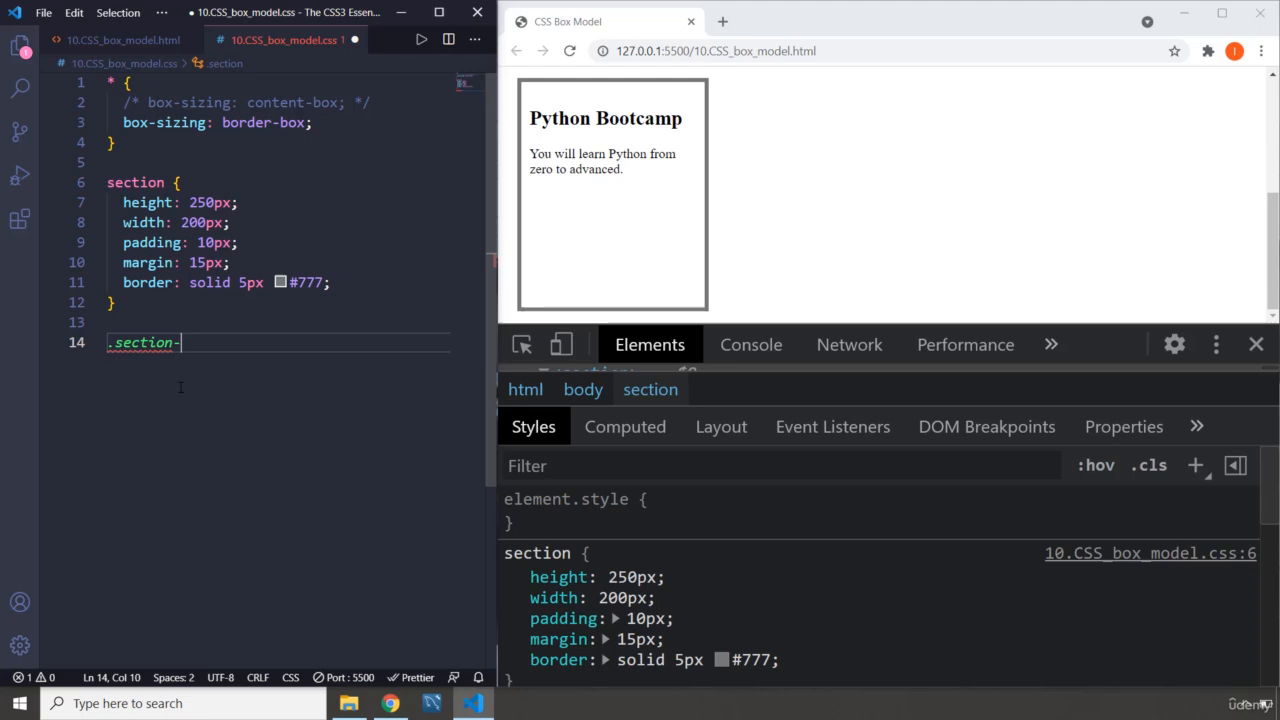
pyautogui.write('2')
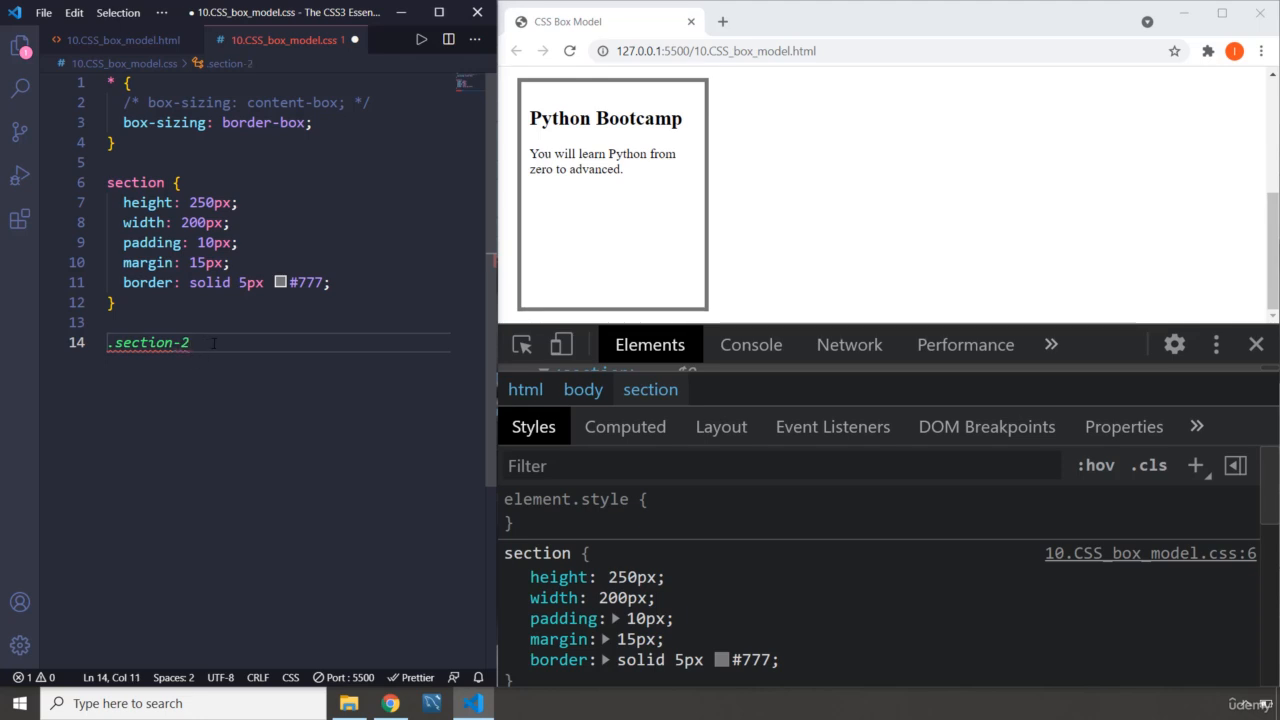
pyautogui.click(135, 40)
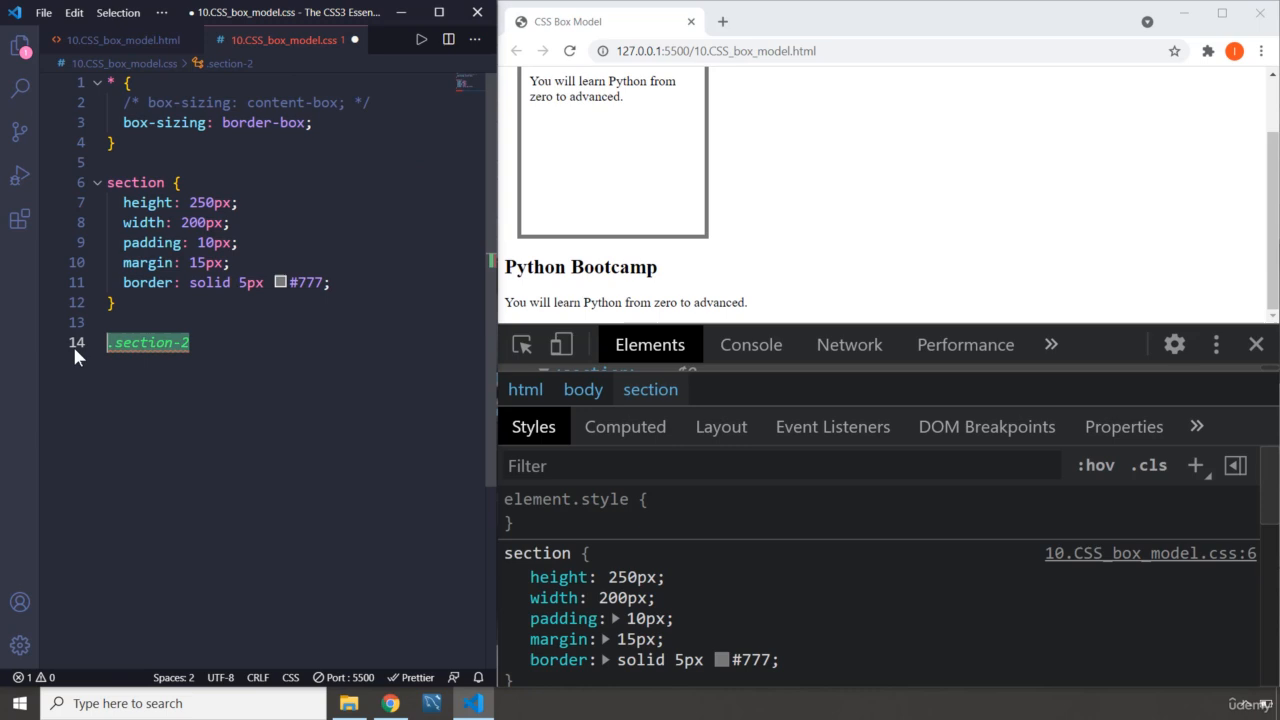
# Replace .section-2 with an article rule and copy the section declarations into it.
pyautogui.write('article')
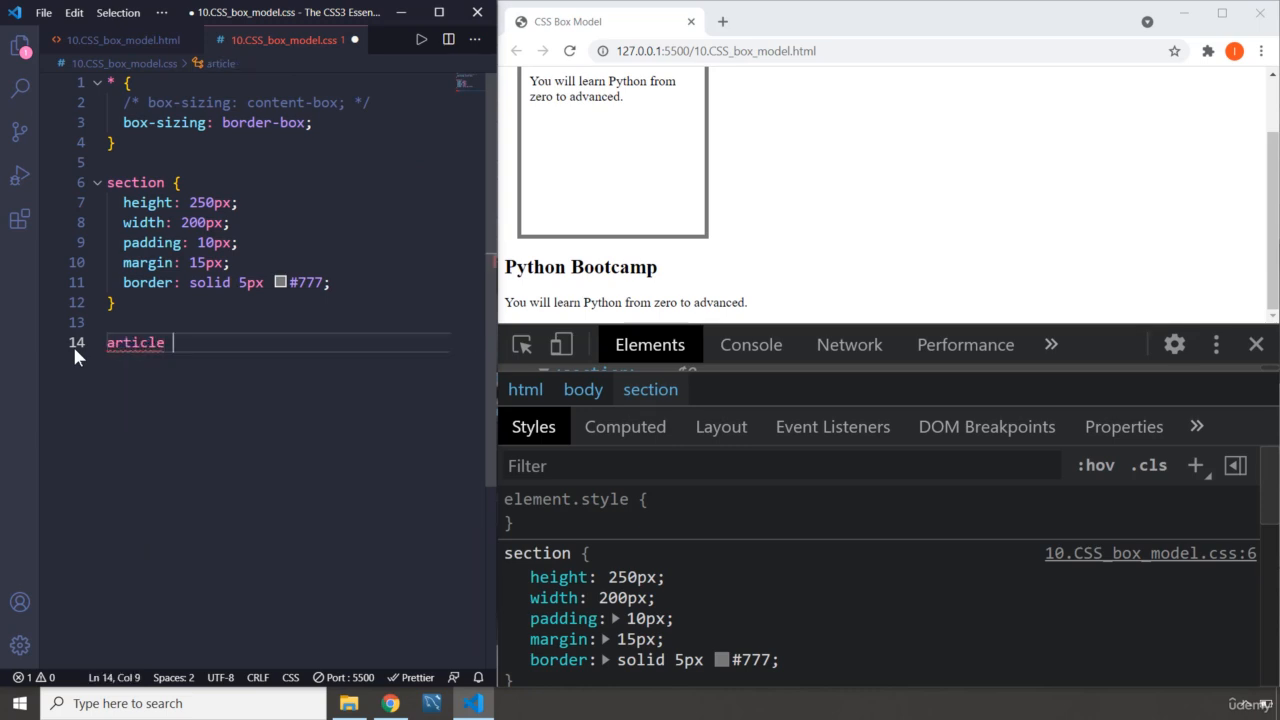
pyautogui.write('{')
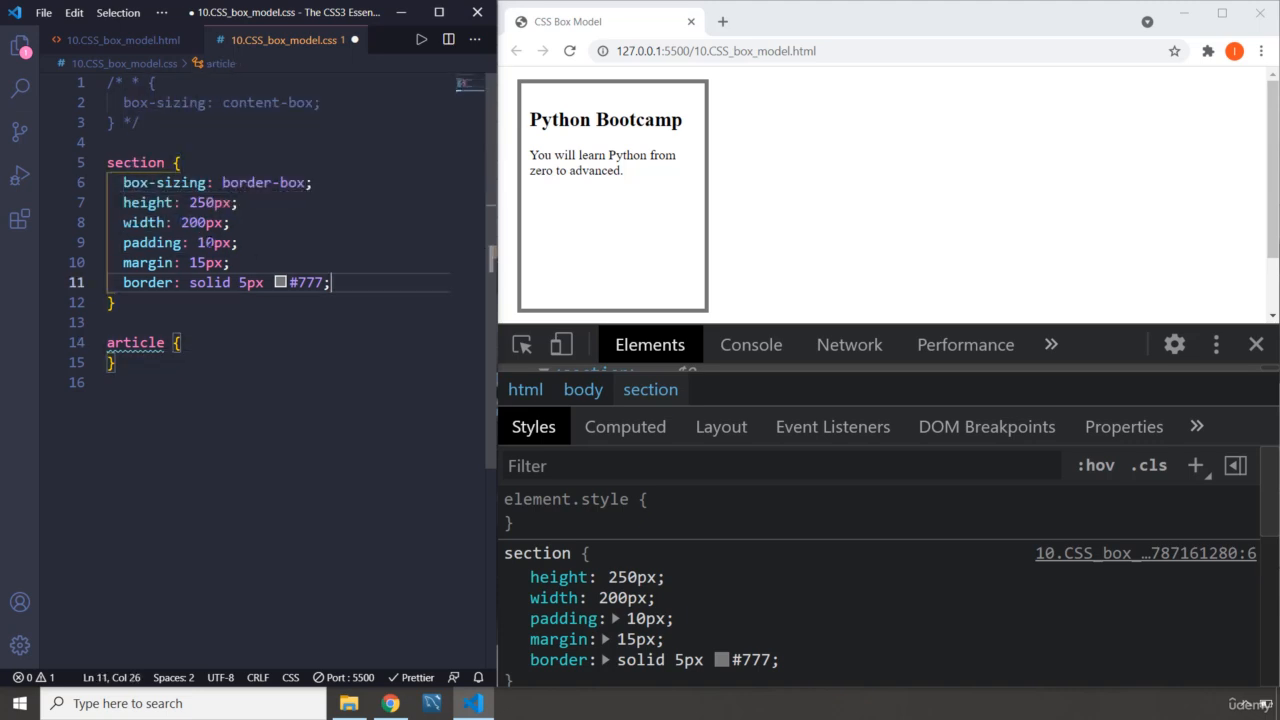
pyautogui.click(186, 343)
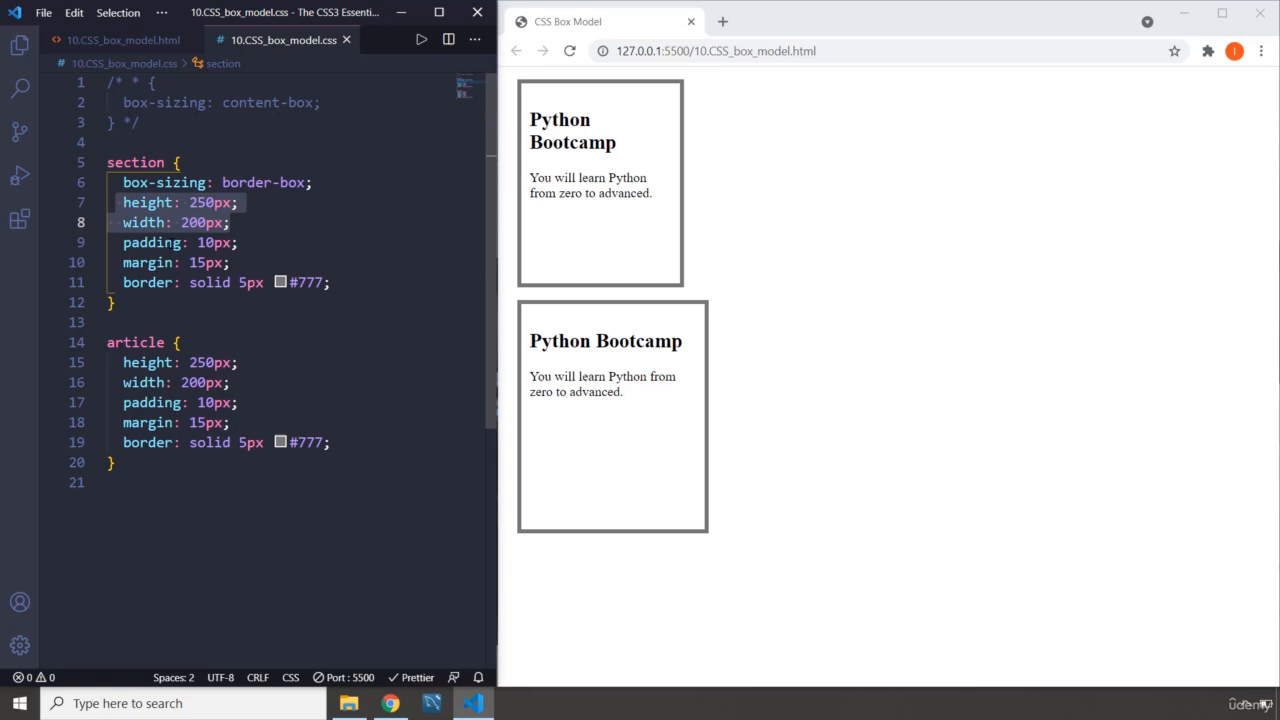
pyautogui.moveTo(619, 364)
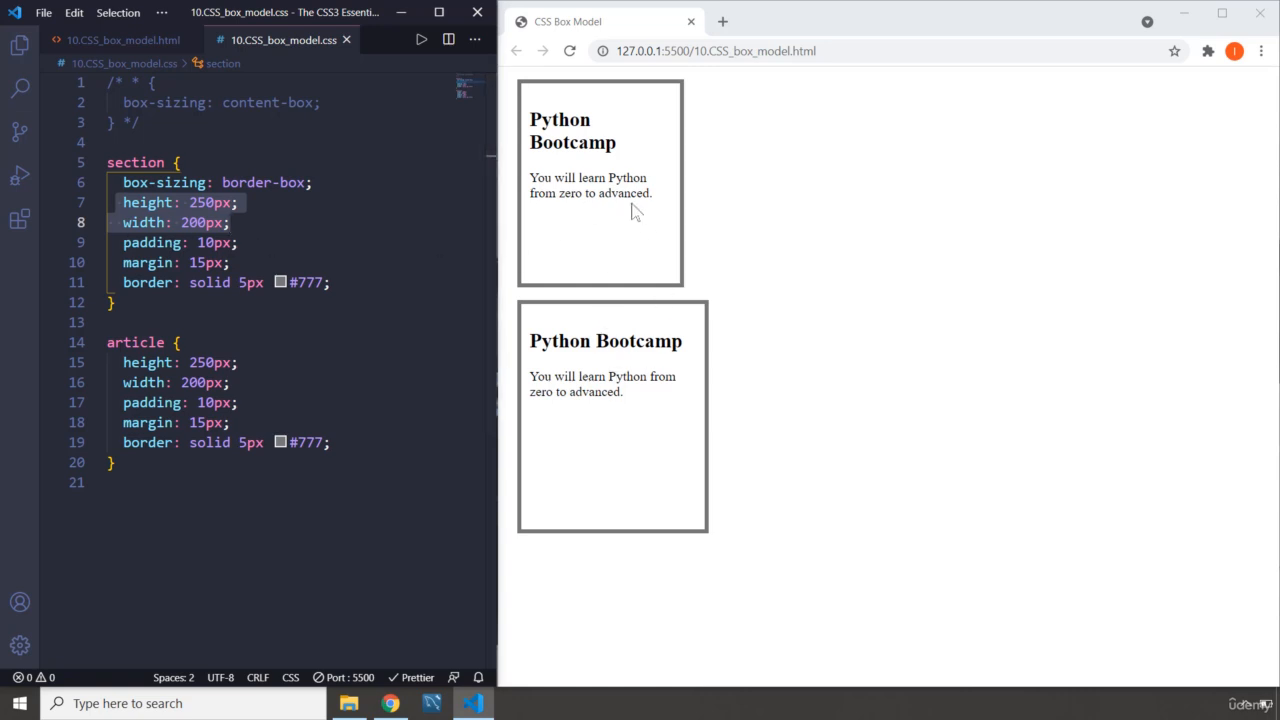
pyautogui.moveTo(667, 283)
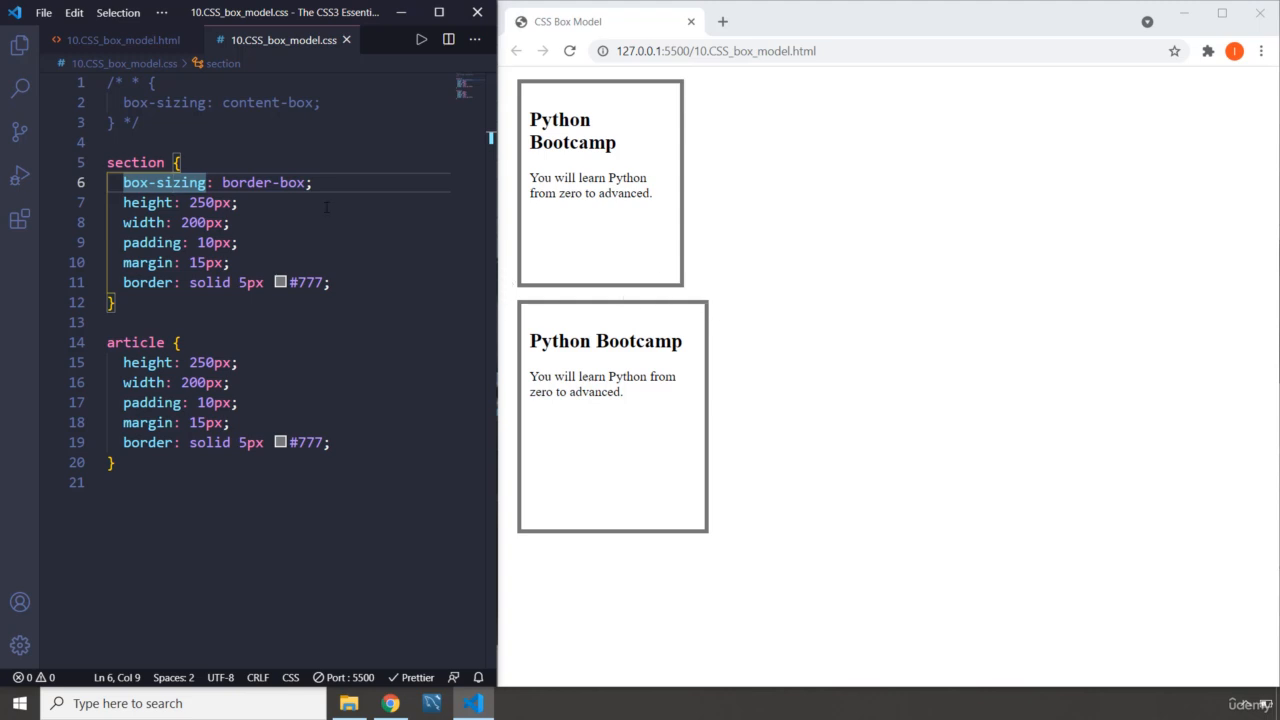
pyautogui.moveTo(281, 206)
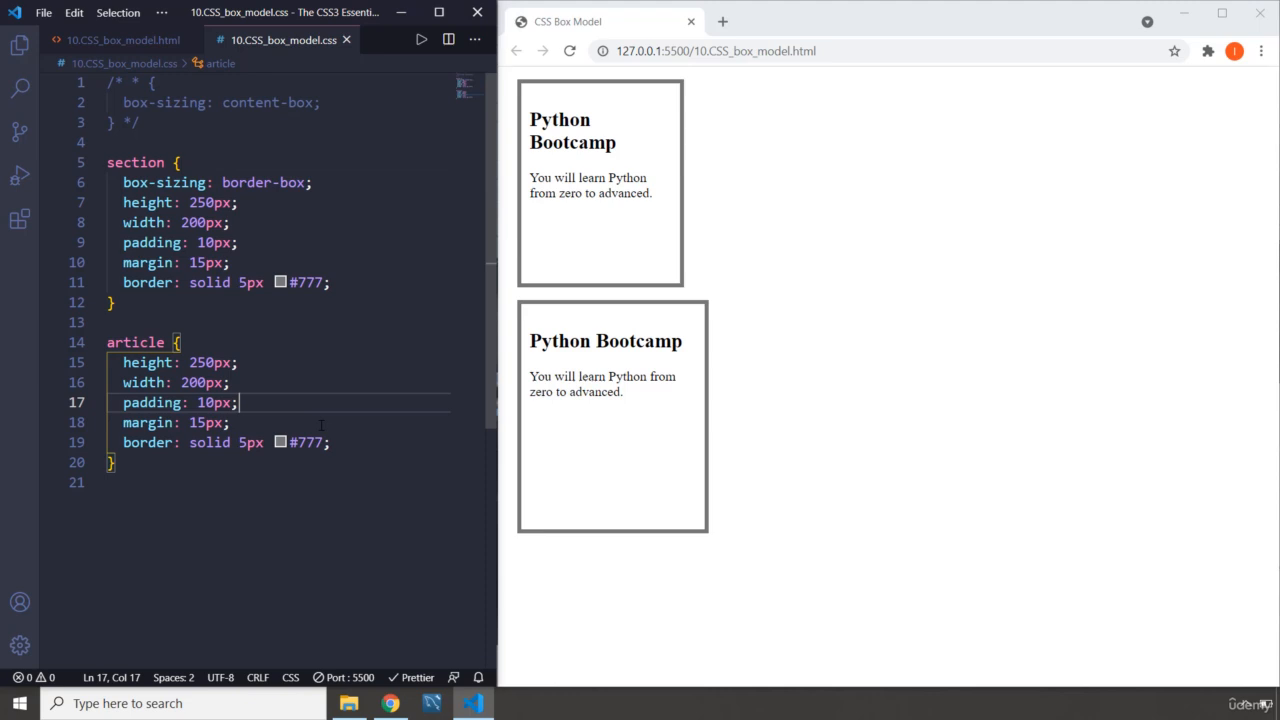
pyautogui.moveTo(615, 307)
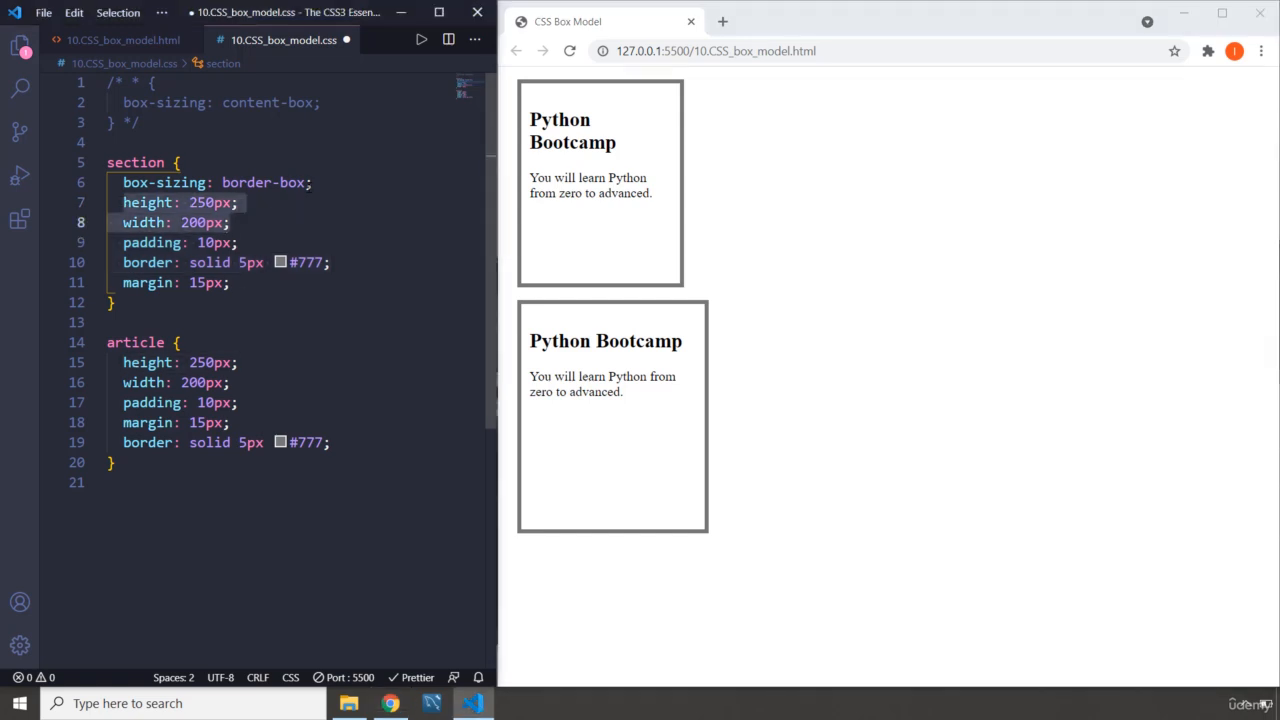
# Restore universal content-box sizing, comment out its border-box line, and give section border-box.
pyautogui.click(312, 182)
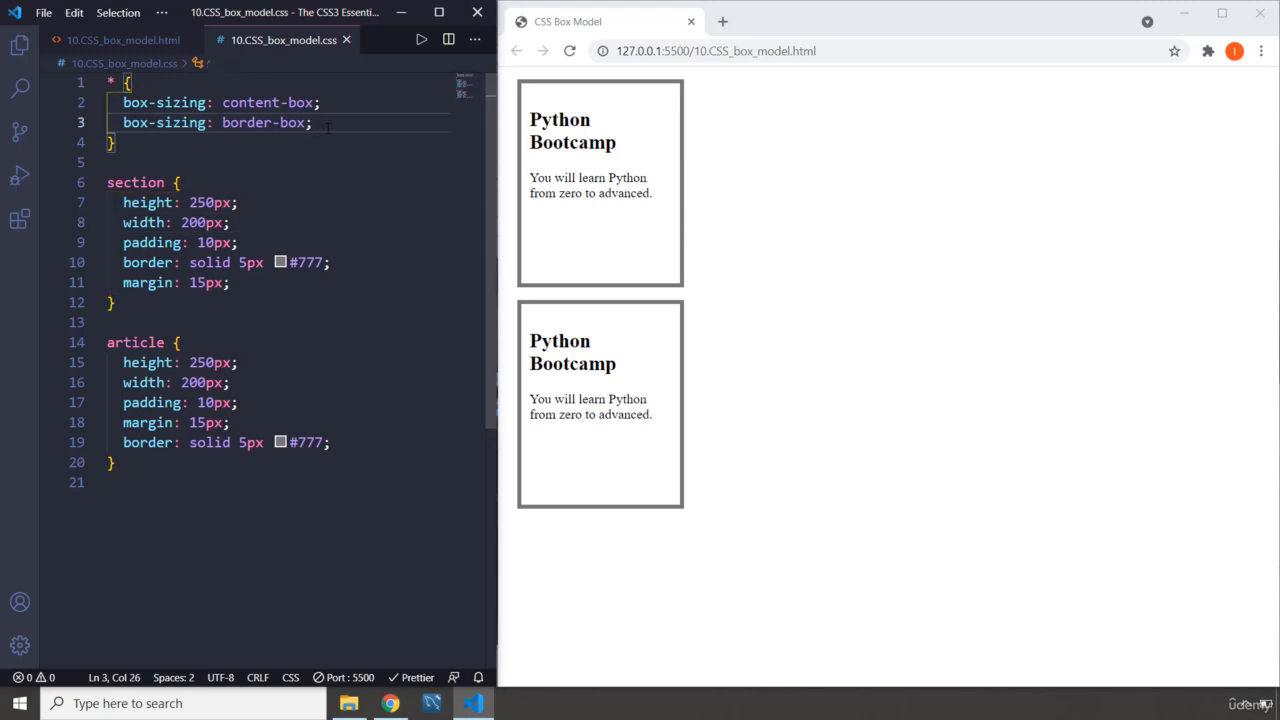
pyautogui.press('Ctrl+/')
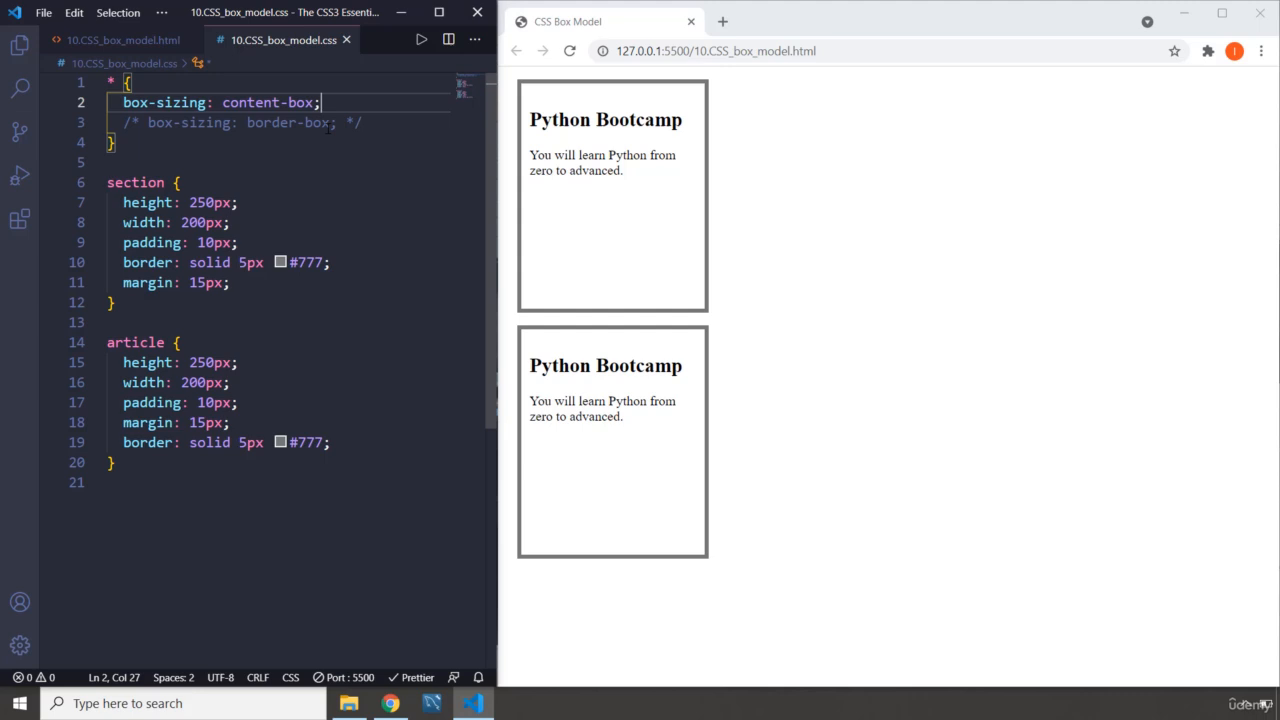
pyautogui.click(338, 122)
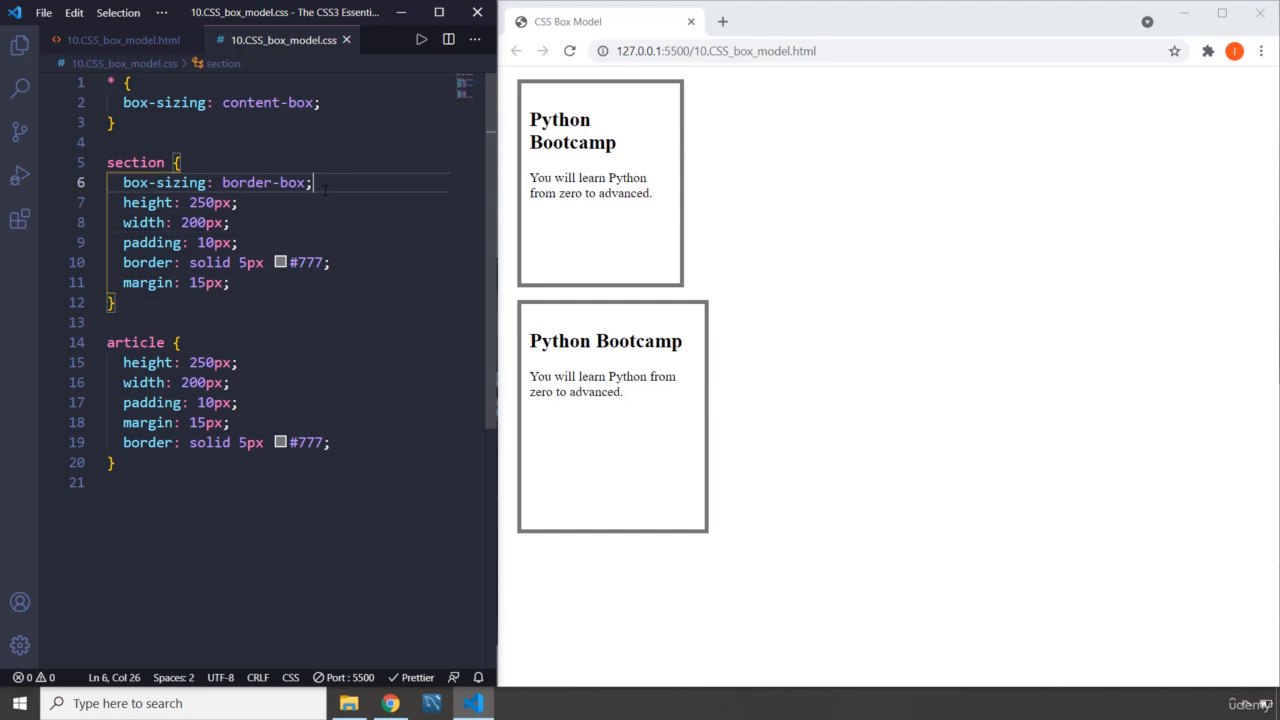
# Comment out section's border-box line and open DevTools to inspect its box model.
pyautogui.press('ctrl+/')
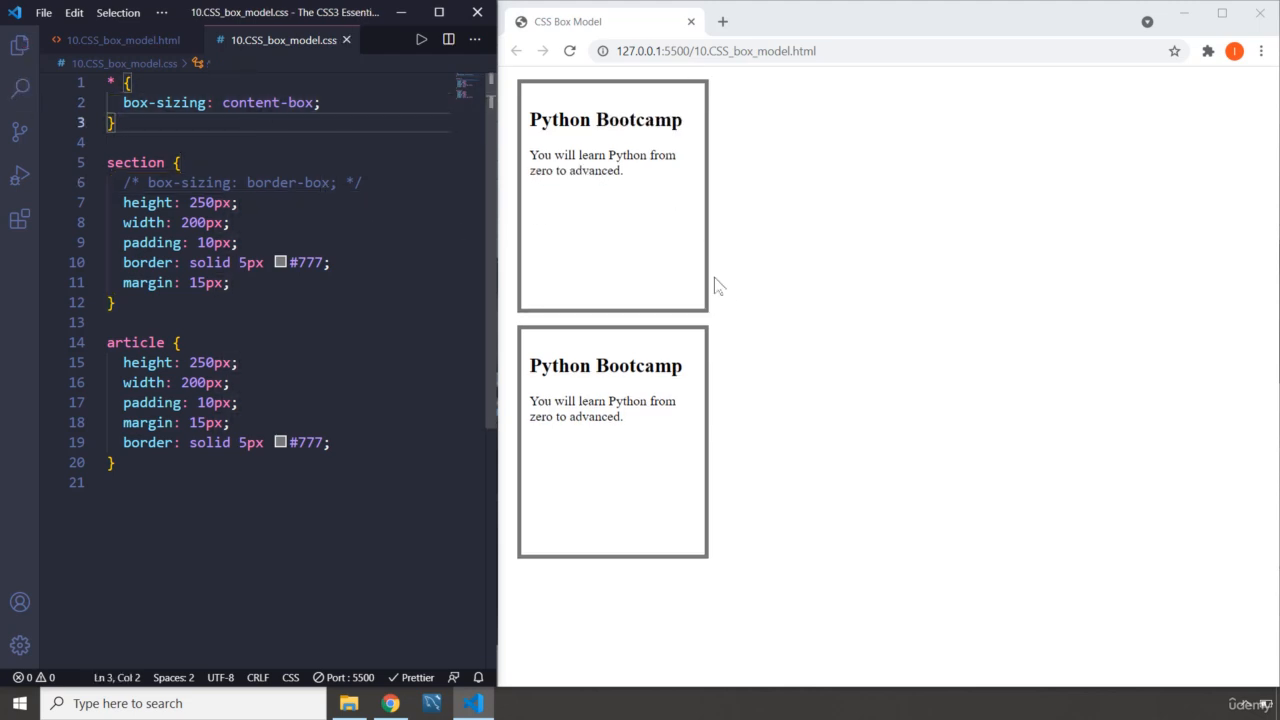
pyautogui.press('F12')
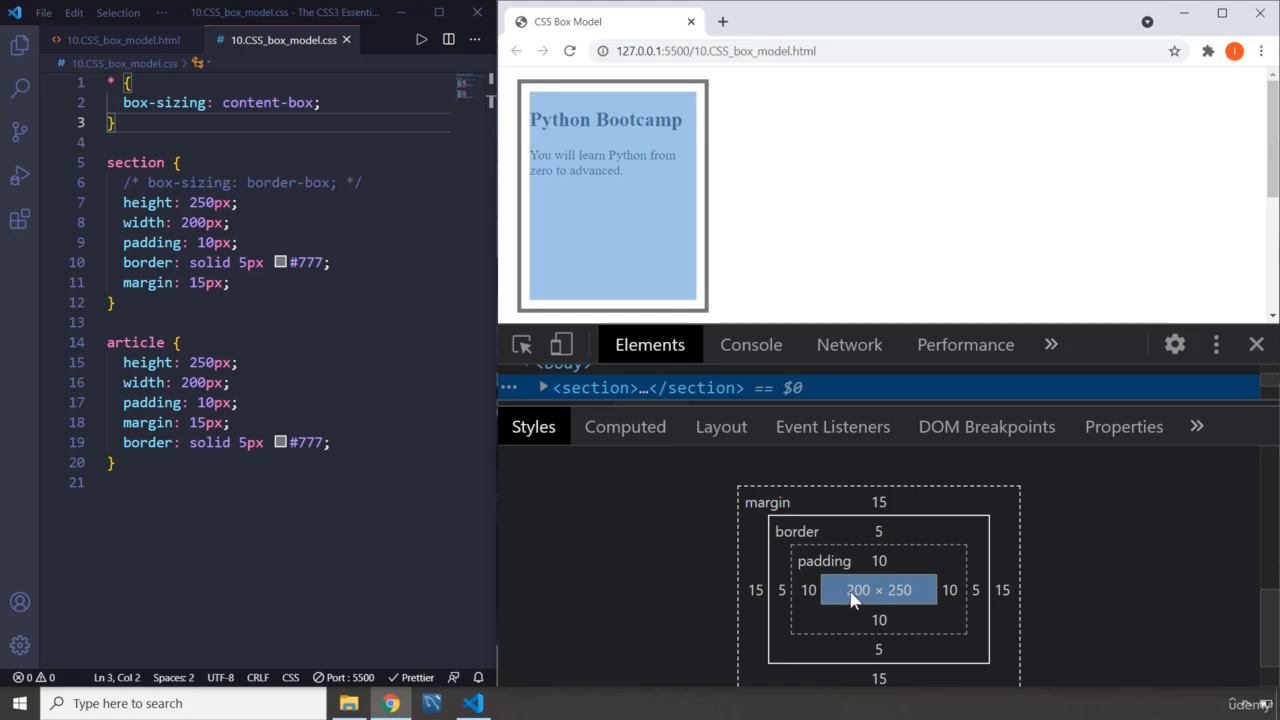
pyautogui.moveTo(865, 606)
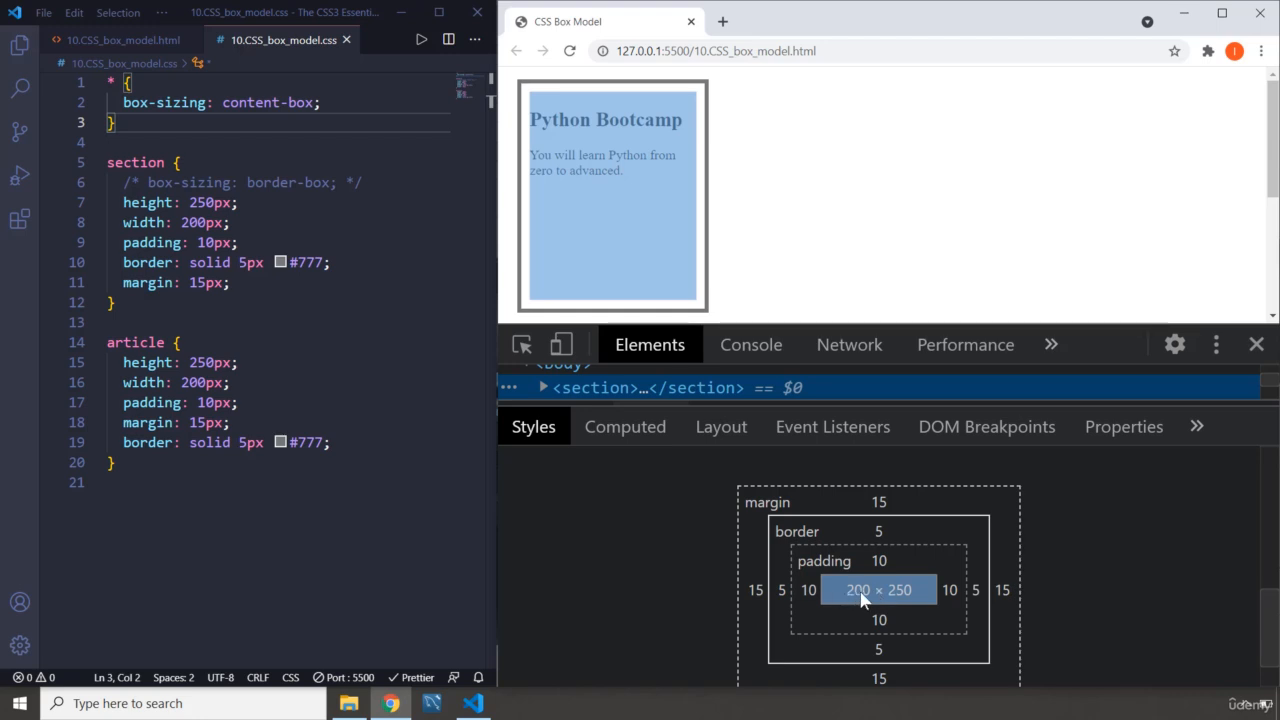
pyautogui.moveTo(873, 600)
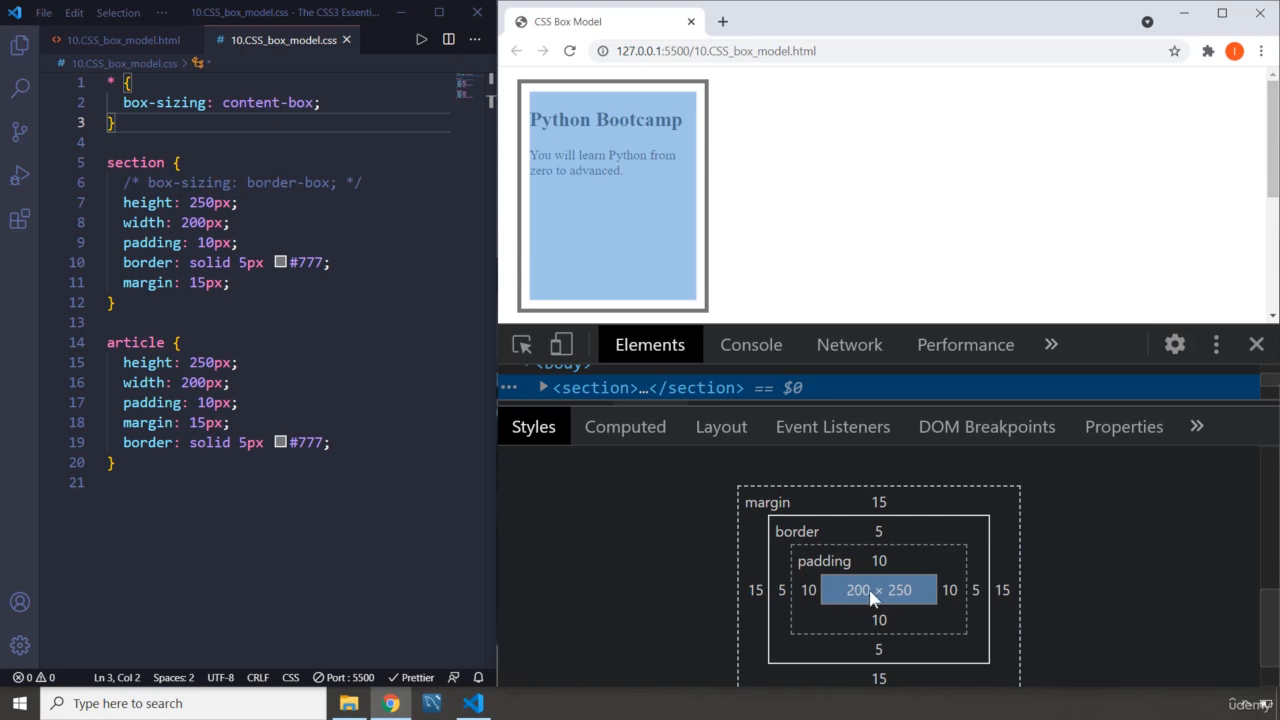
pyautogui.moveTo(812, 603)
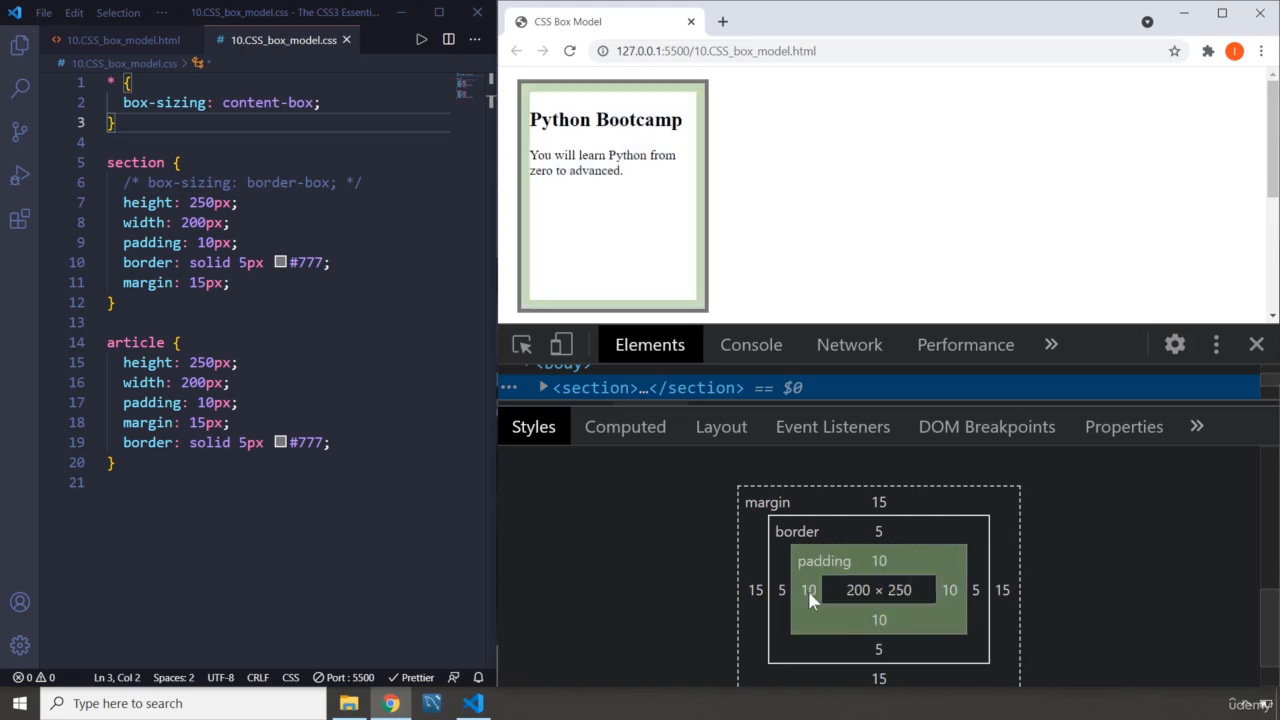
pyautogui.moveTo(951, 592)
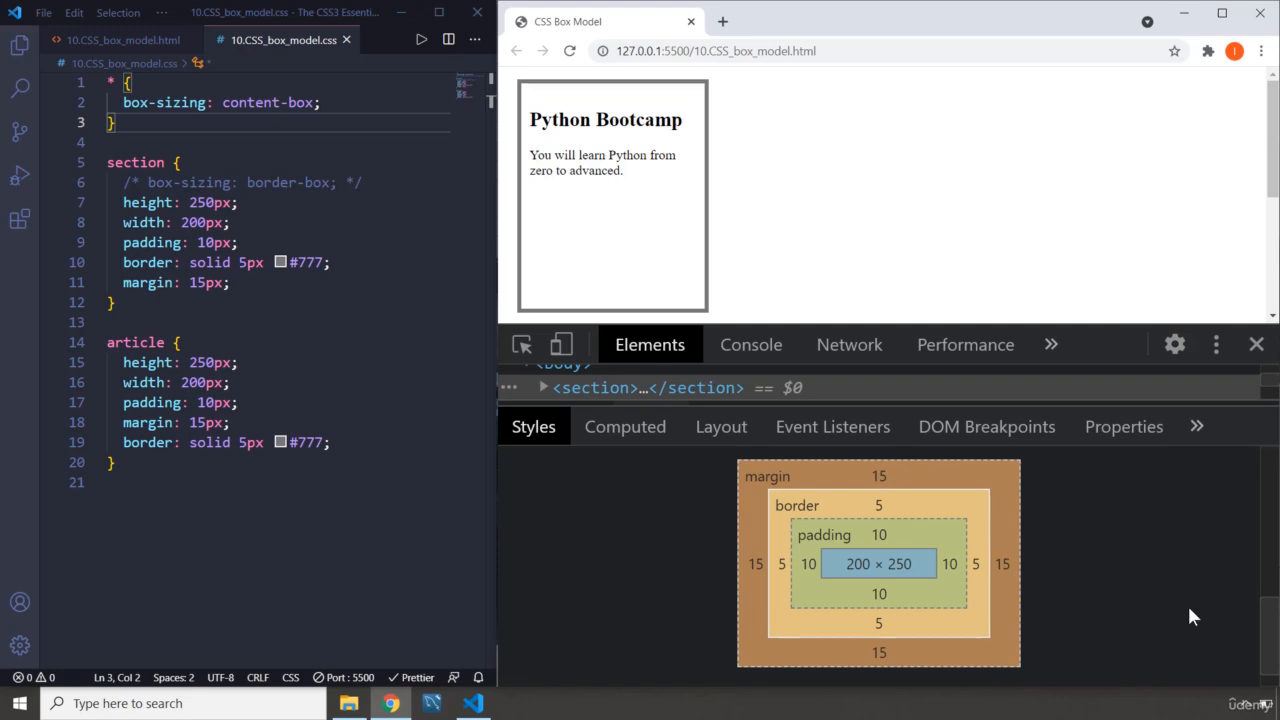
pyautogui.moveTo(685, 218)
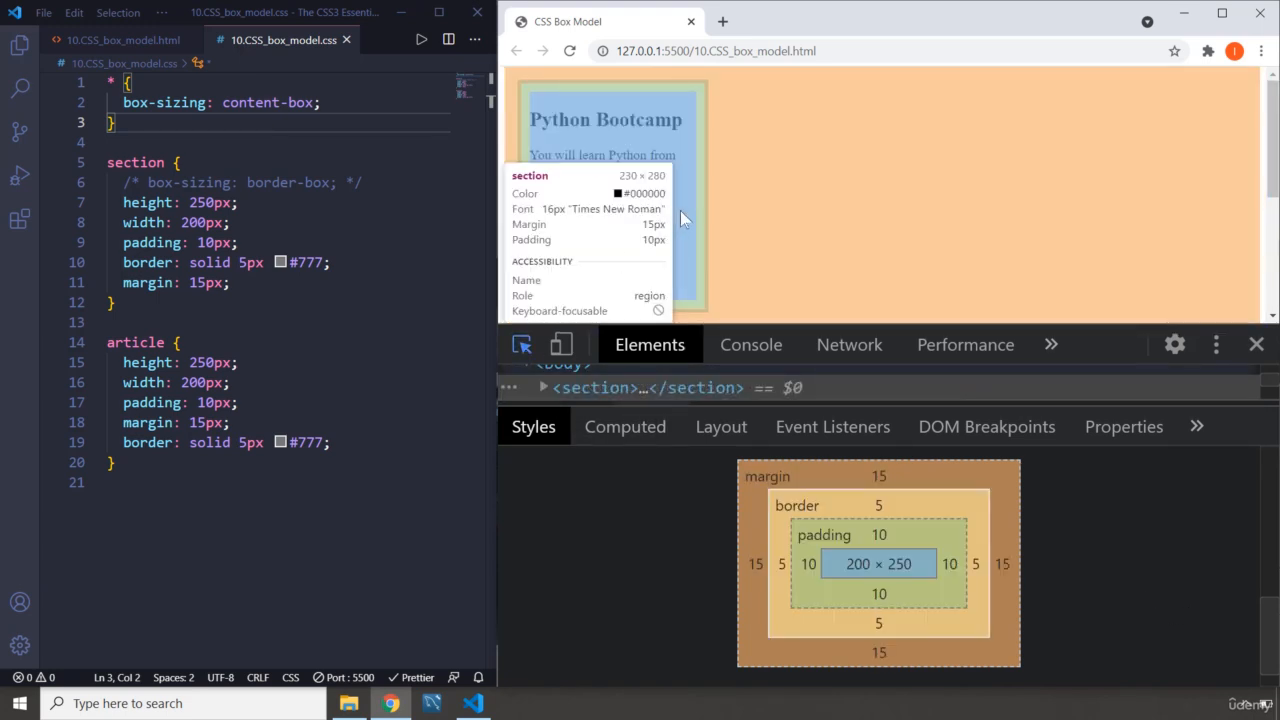
pyautogui.moveTo(694, 214)
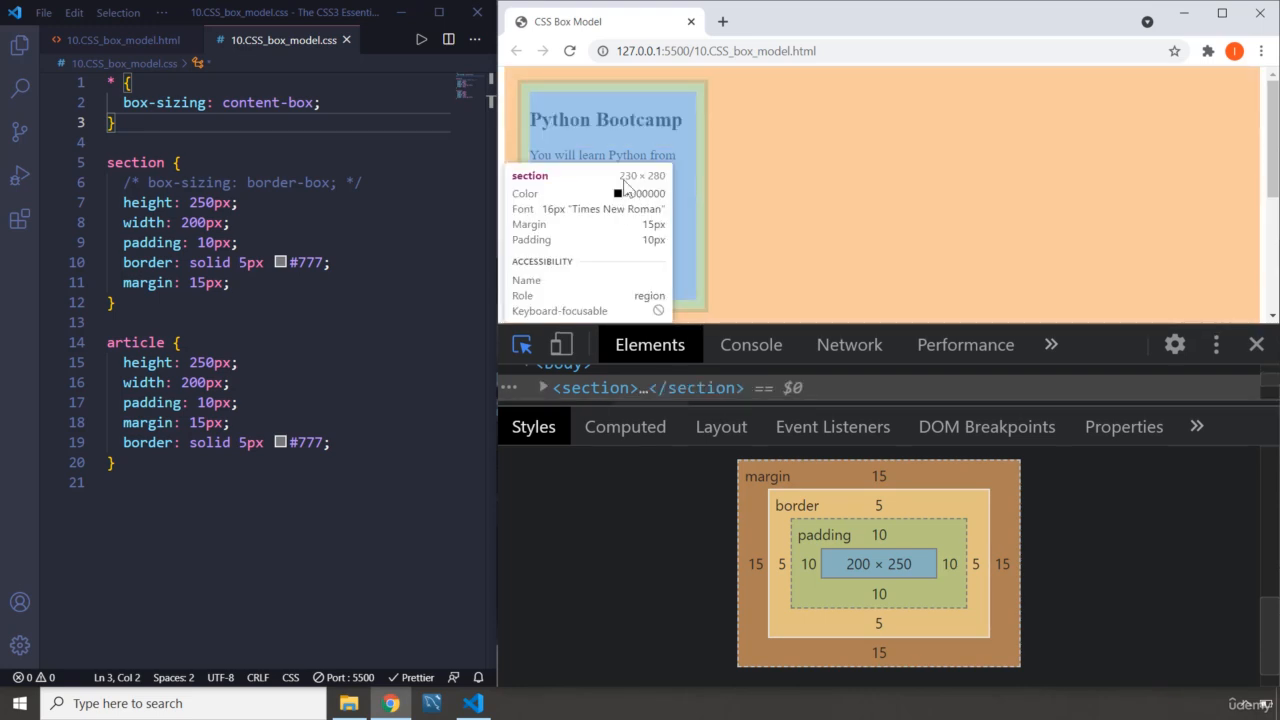
pyautogui.moveTo(701, 224)
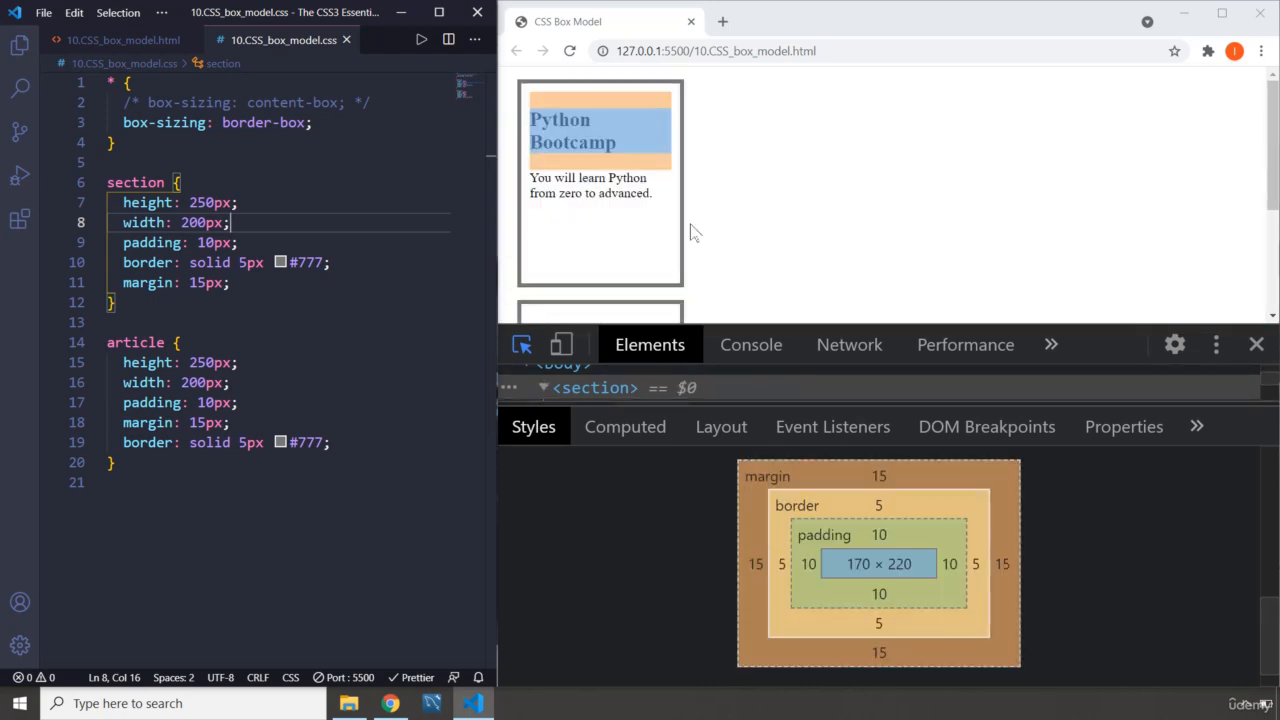
pyautogui.moveTo(695, 240)
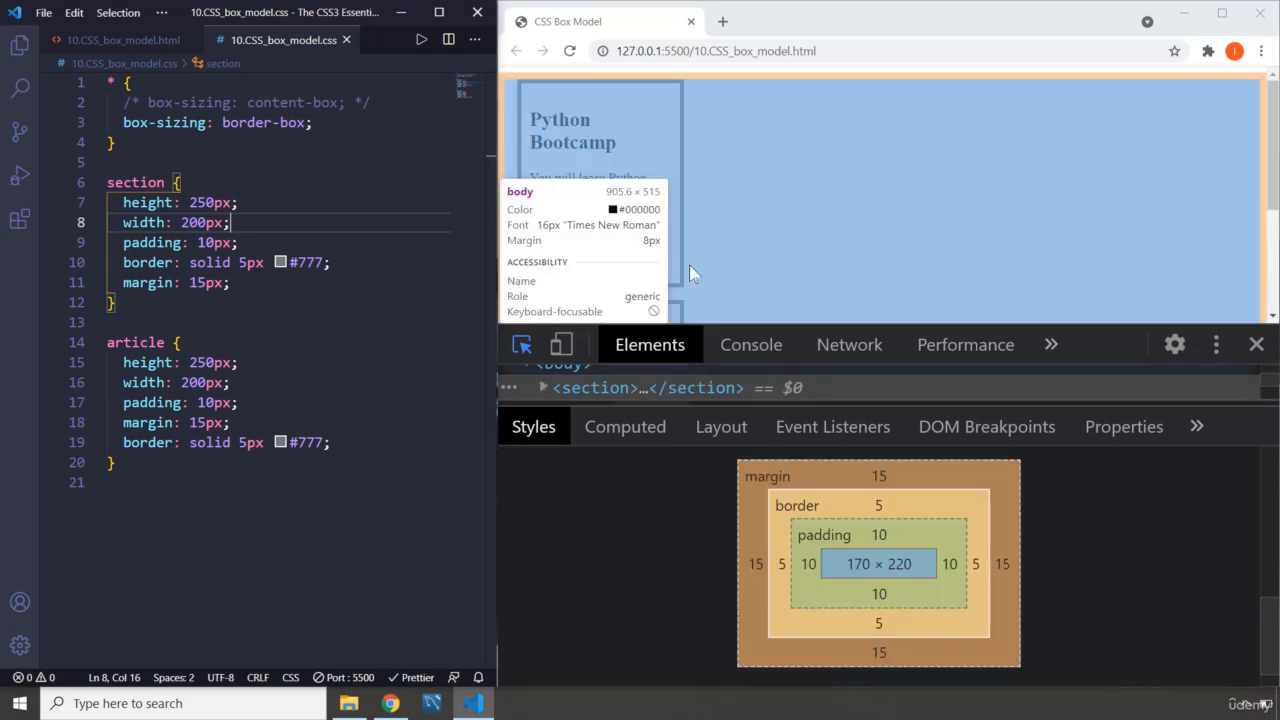